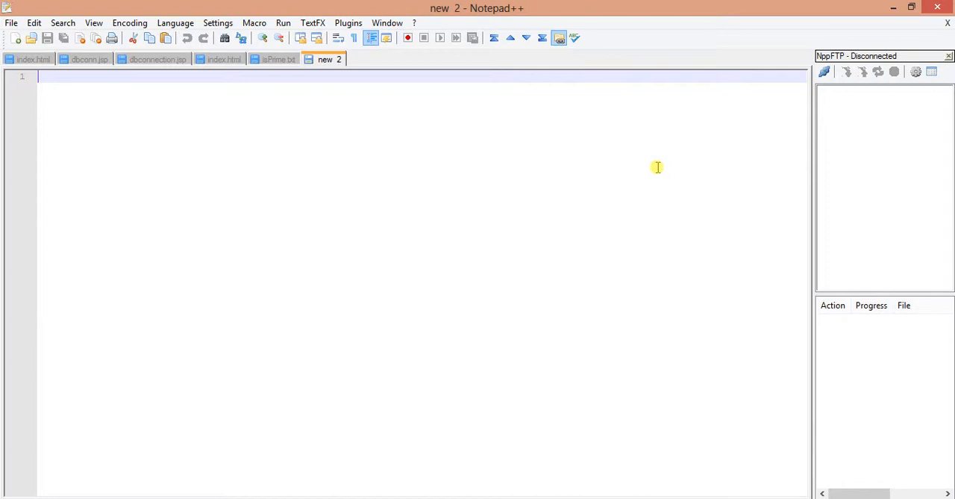
Step: Begin the script with the #!/bin/bash shebang line
text(#!v)
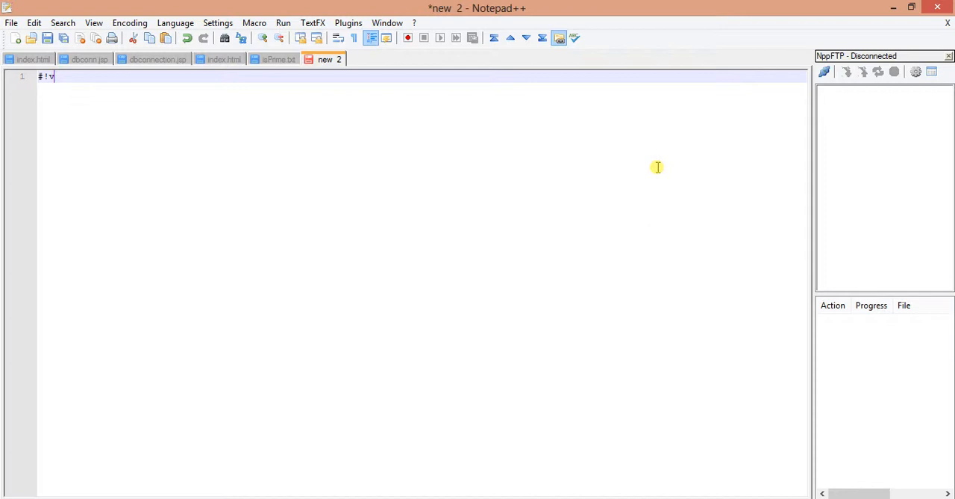
text(bin)
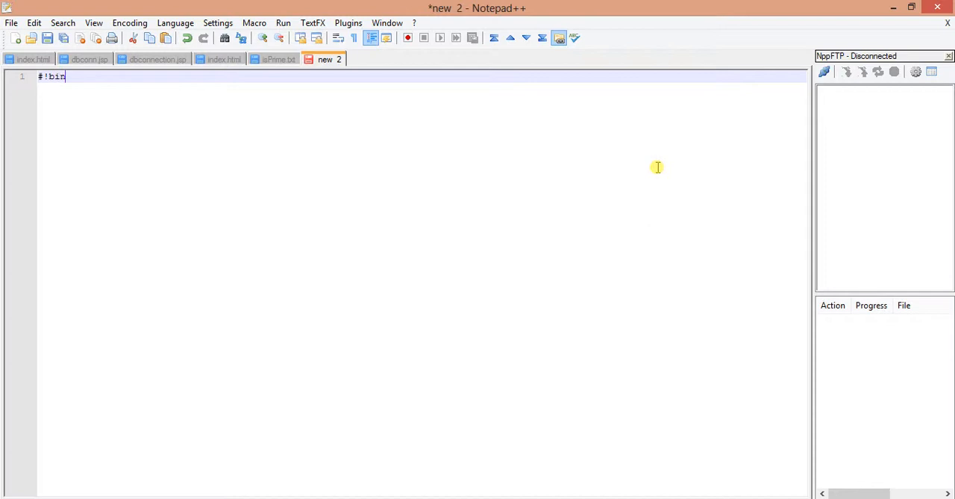
text(/)
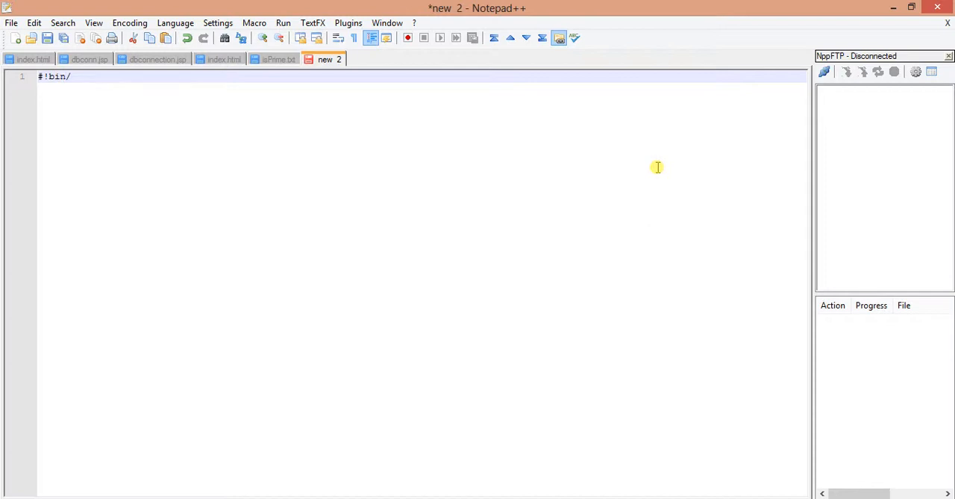
text(bash)
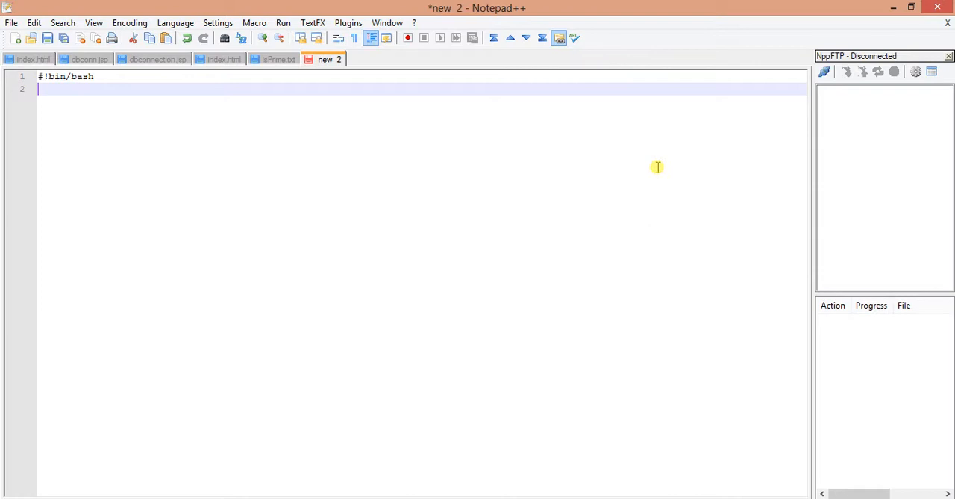
Step: Add #Author: and #Date: 08.07.2014 comment lines as the script header
text(#Autho)
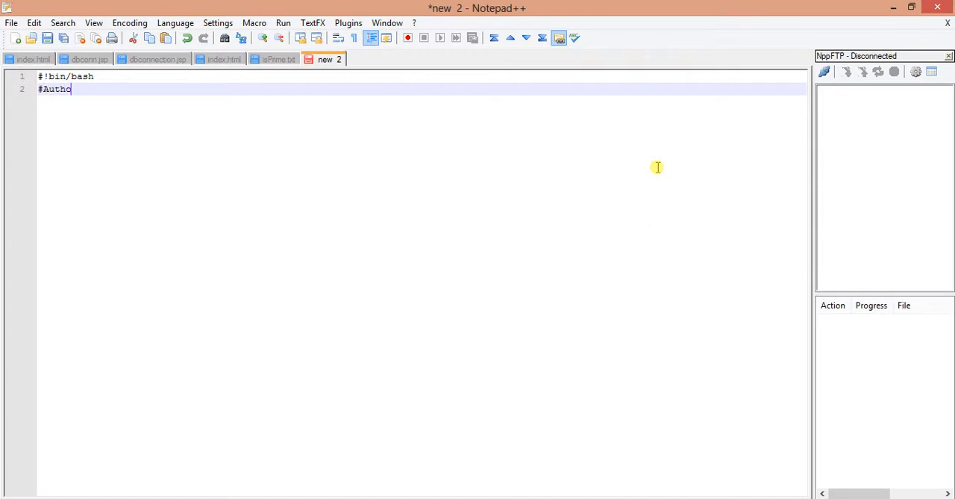
text(:)
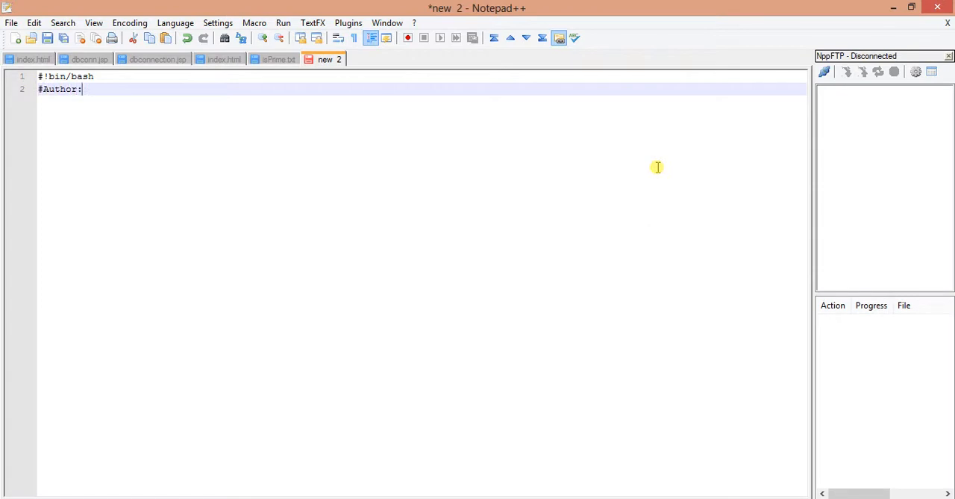
text(Sub)
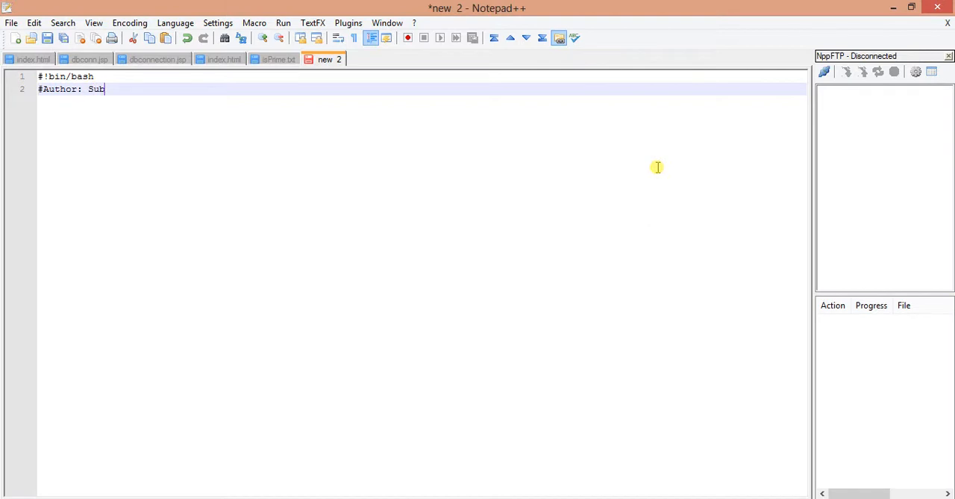
text(hroneel)
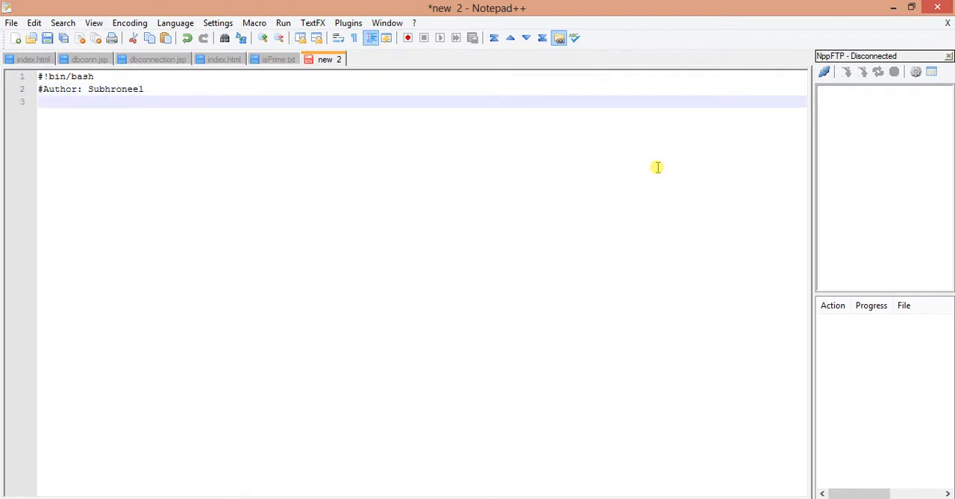
text(#)
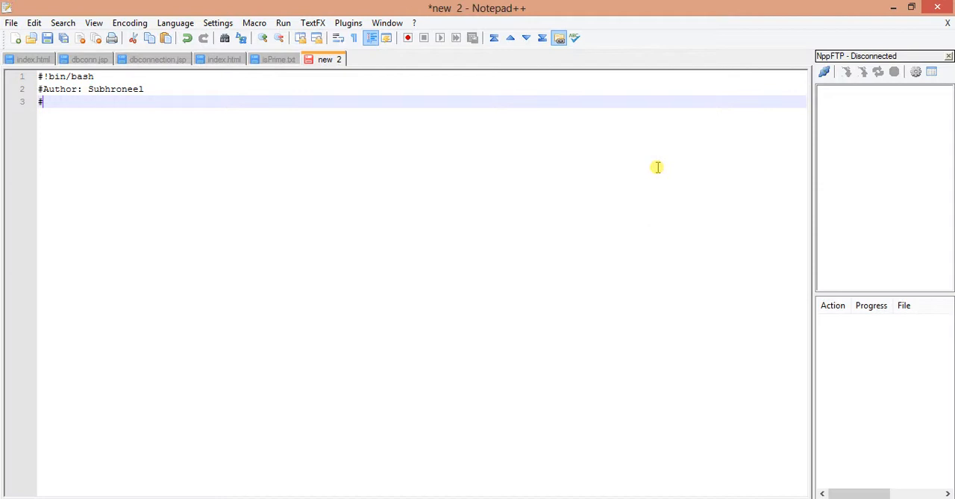
text(Date)
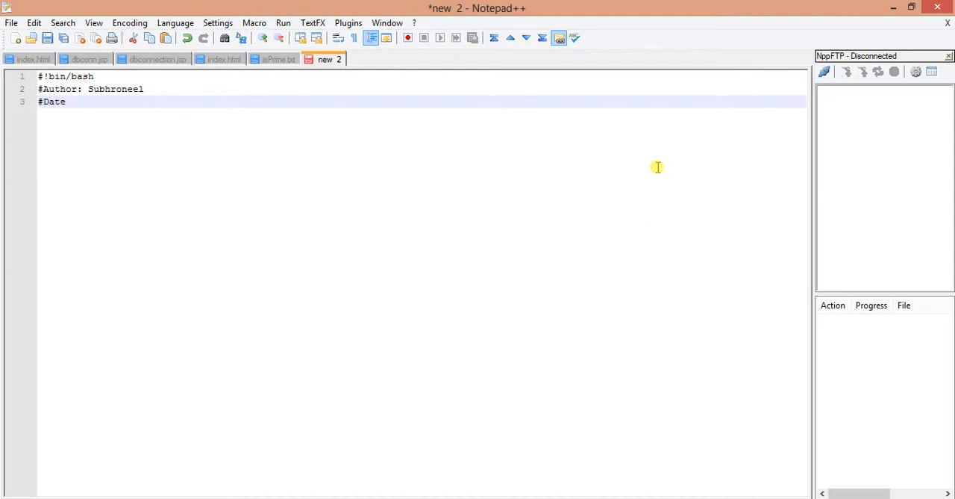
text(: 08)
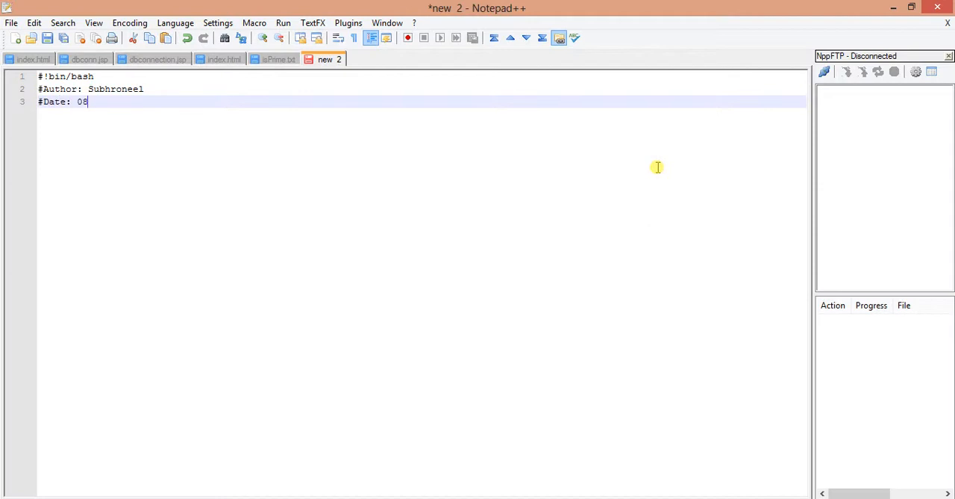
text(.)
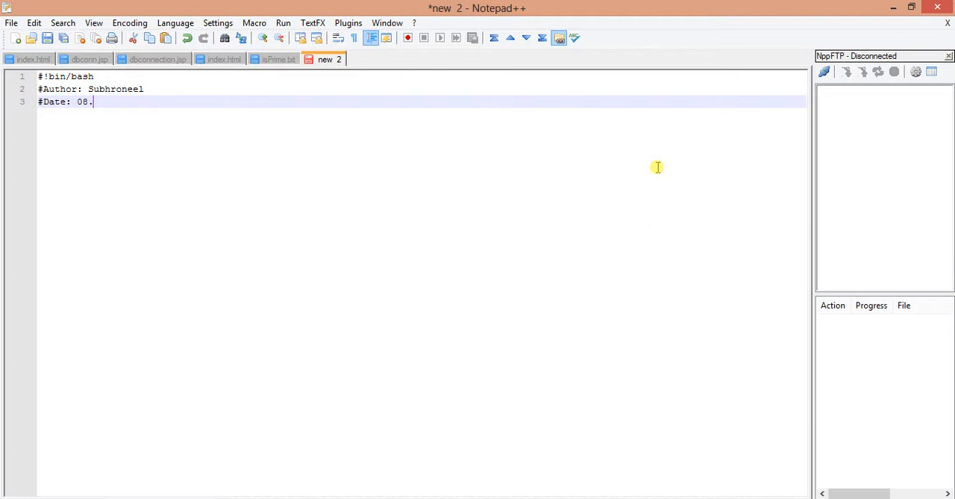
text(07.201)
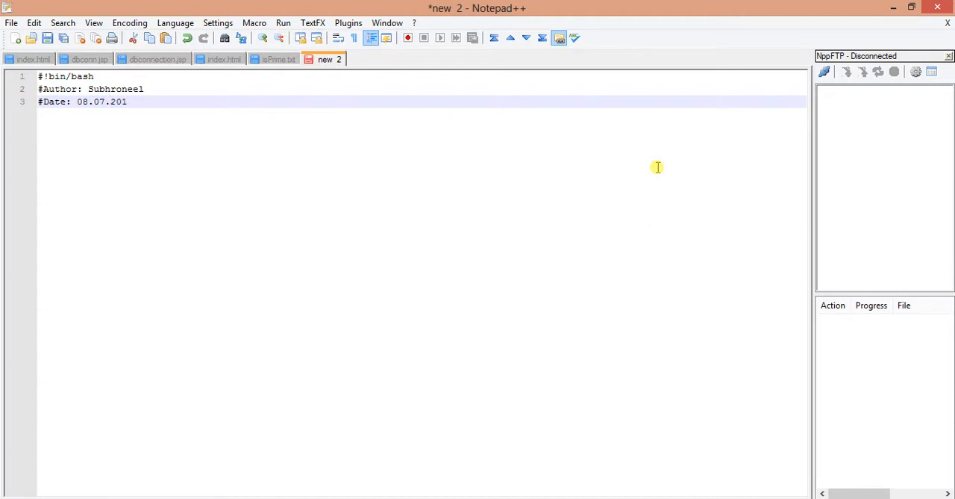
text(4)
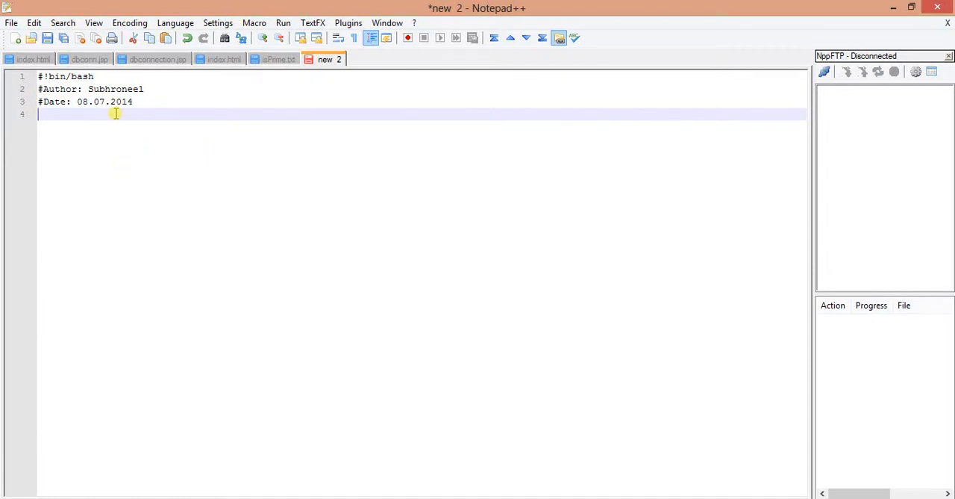
Step: Add an echo "Enter Range : " prompt line
text(ec)
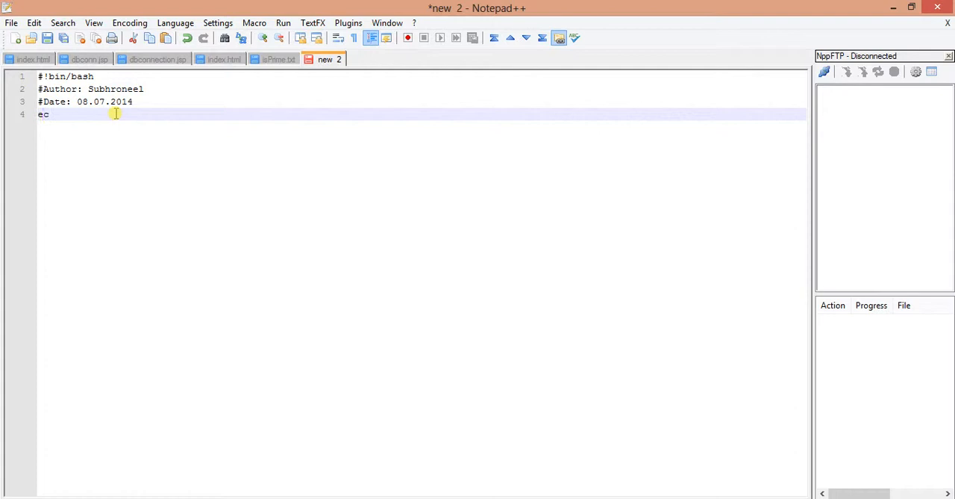
text(ho ")
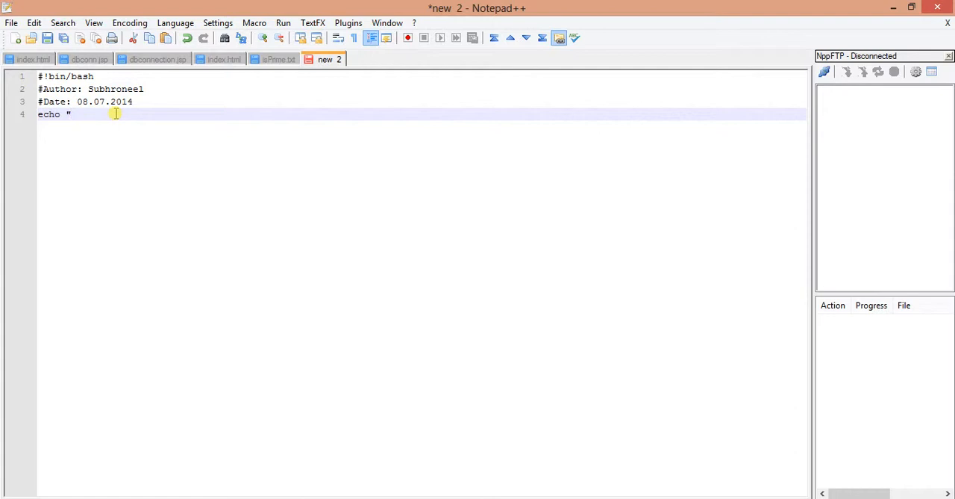
text(Enter)
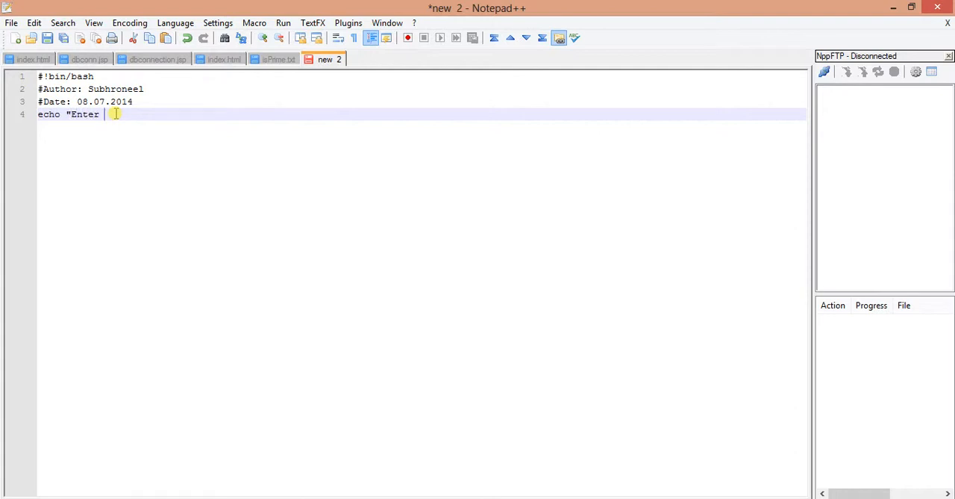
text(Ra)
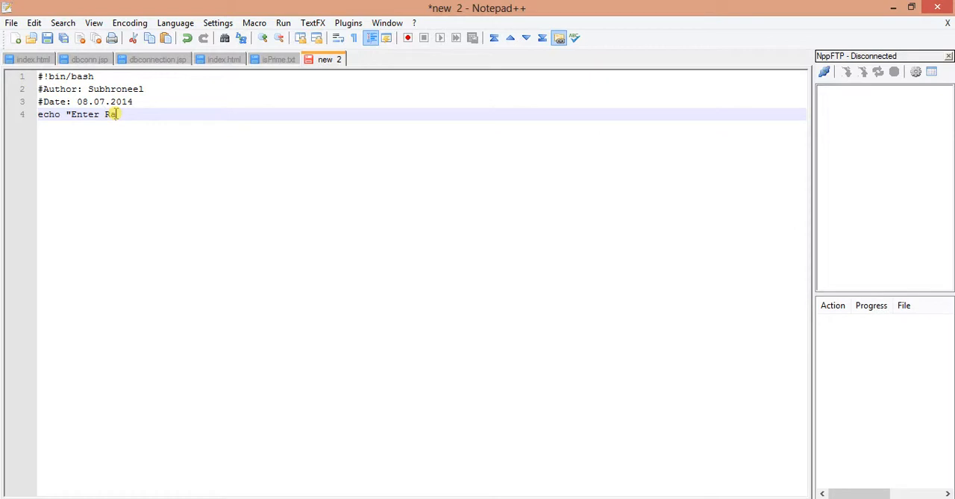
text(nge : ")
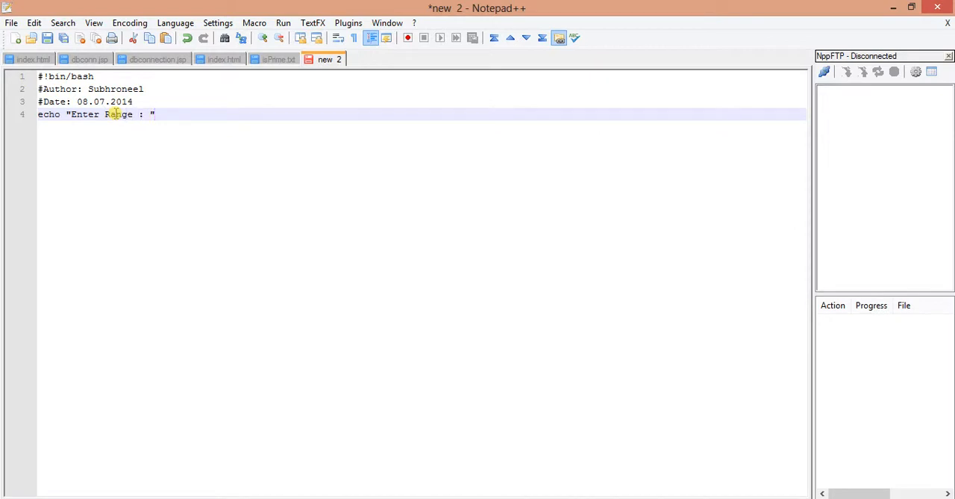
Step: Read the reply into RANGE and set NUM=1 on the next line
text(rea)
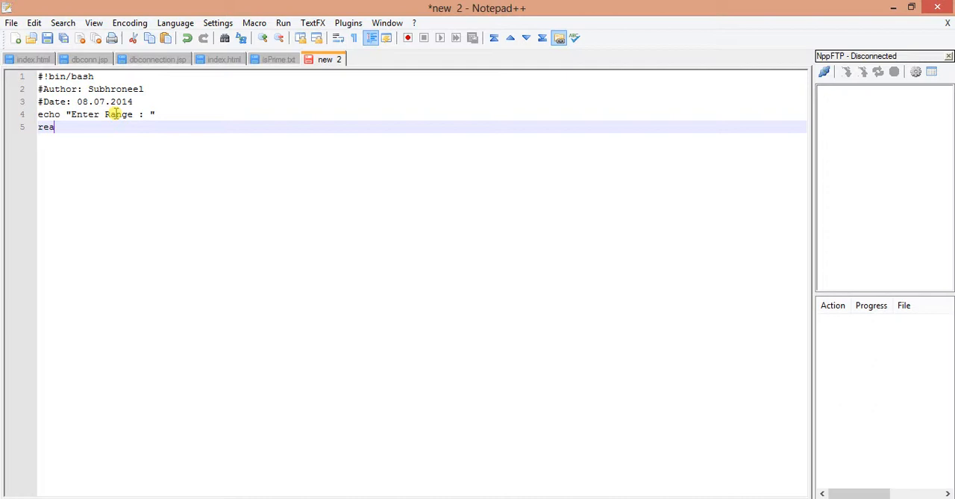
text(d)
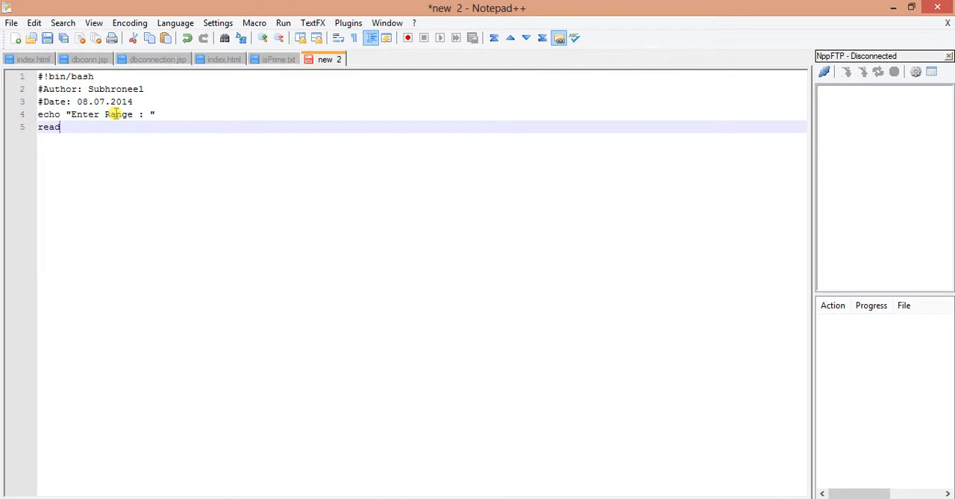
text(RA)
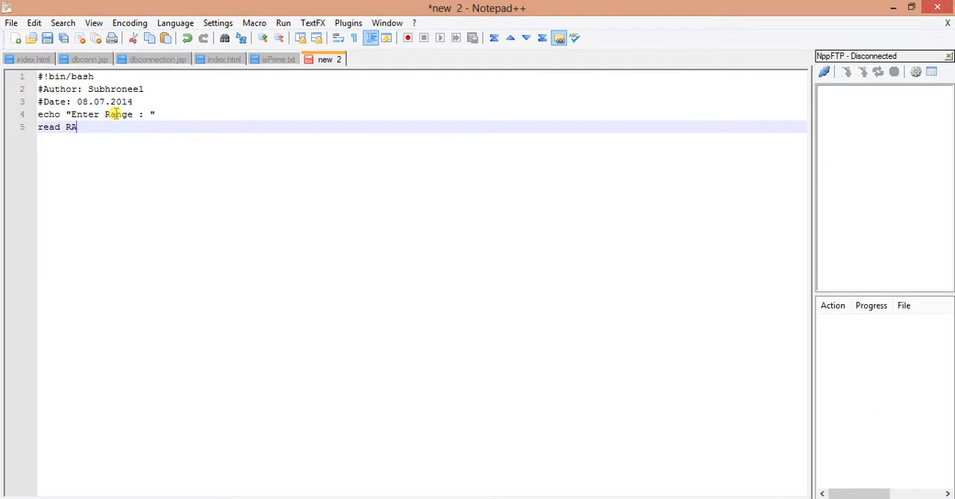
text(NGE)
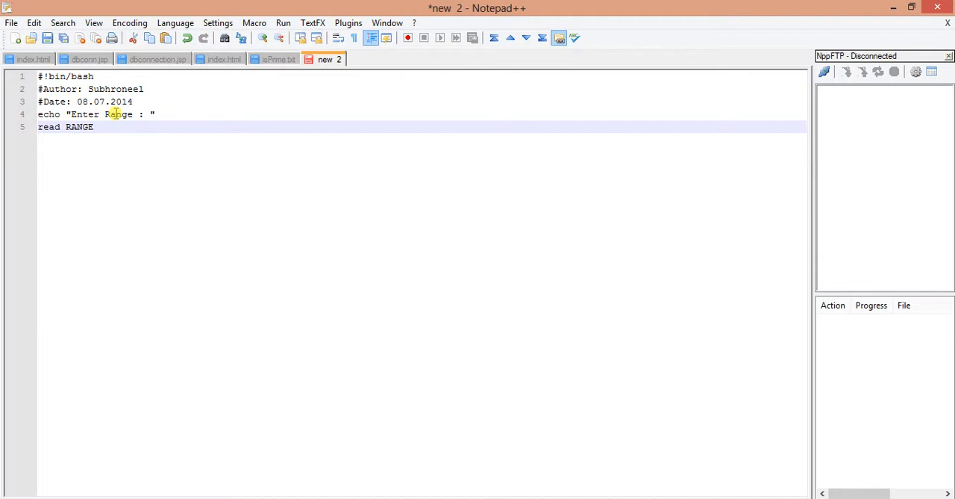
key(enter)
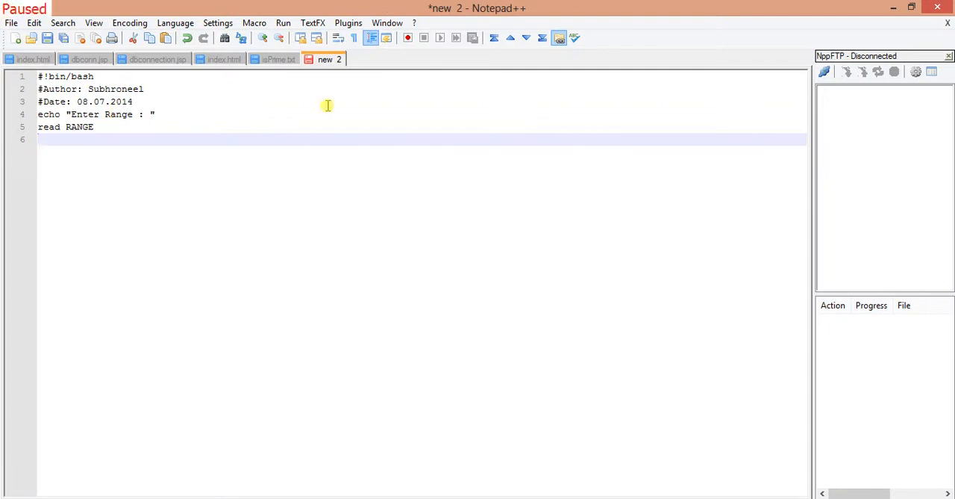
mouse_move(289, 140)
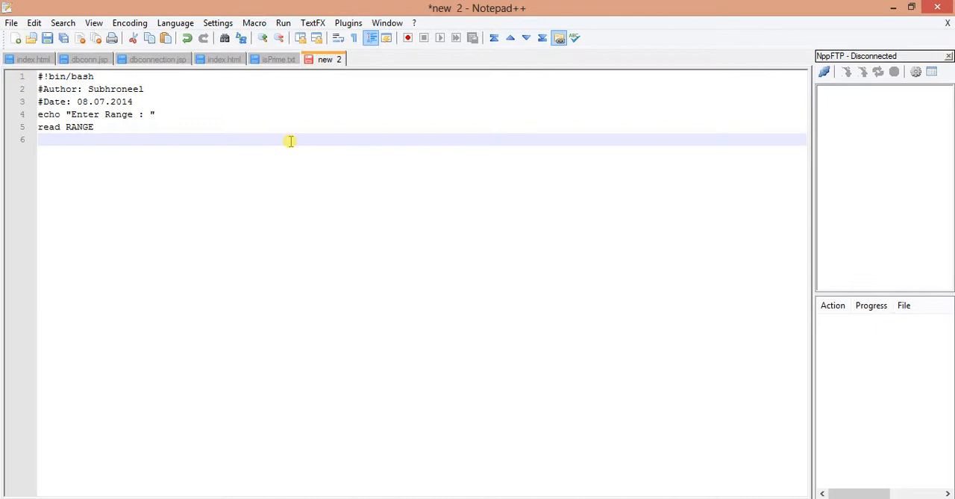
text(NUM)
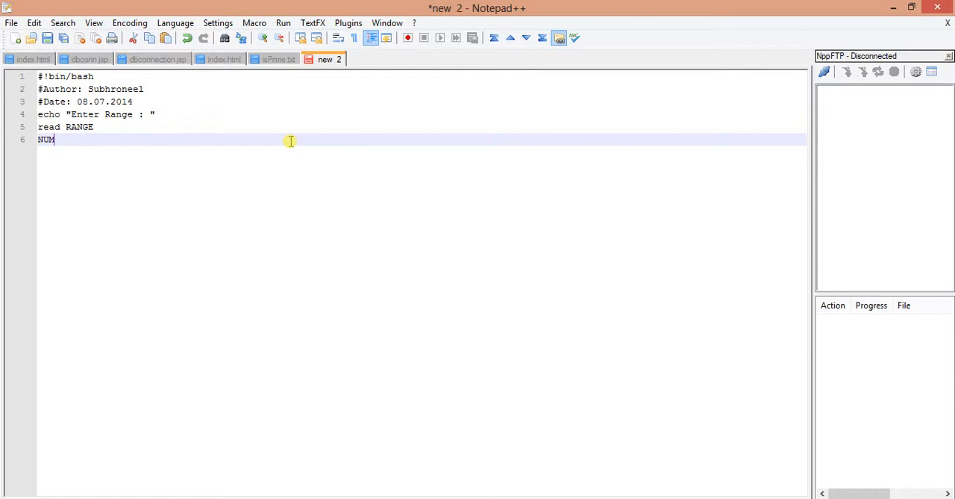
text(=1)
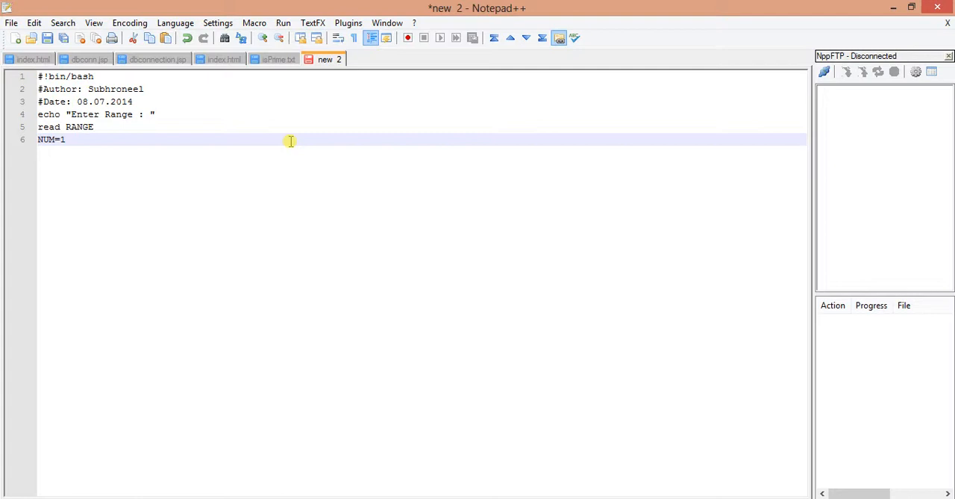
Step: Write the outer loop condition while [ "$NUM" -le "$RANGE" on line 7
key(enter)
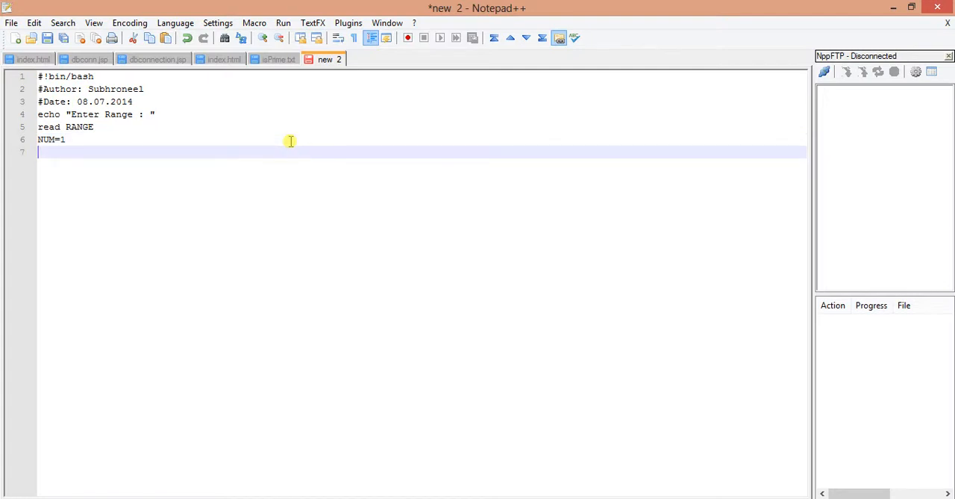
text(while [)
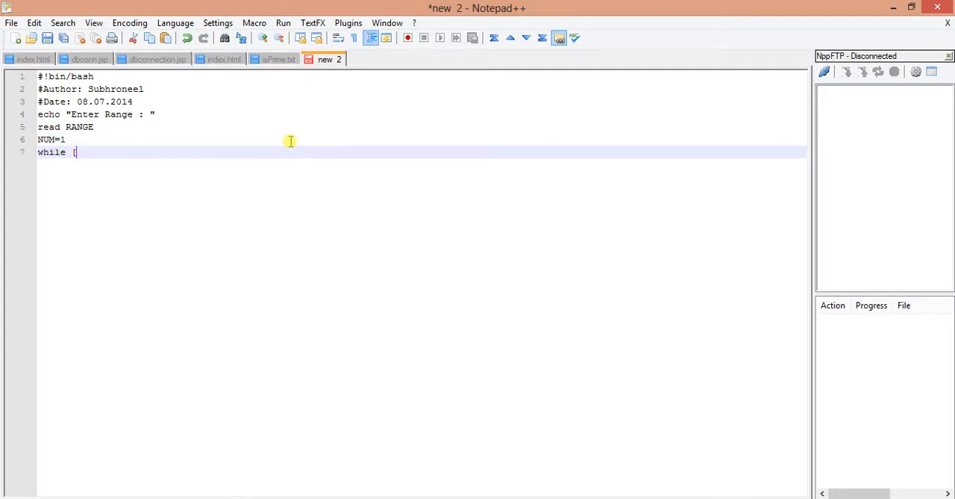
text("$)
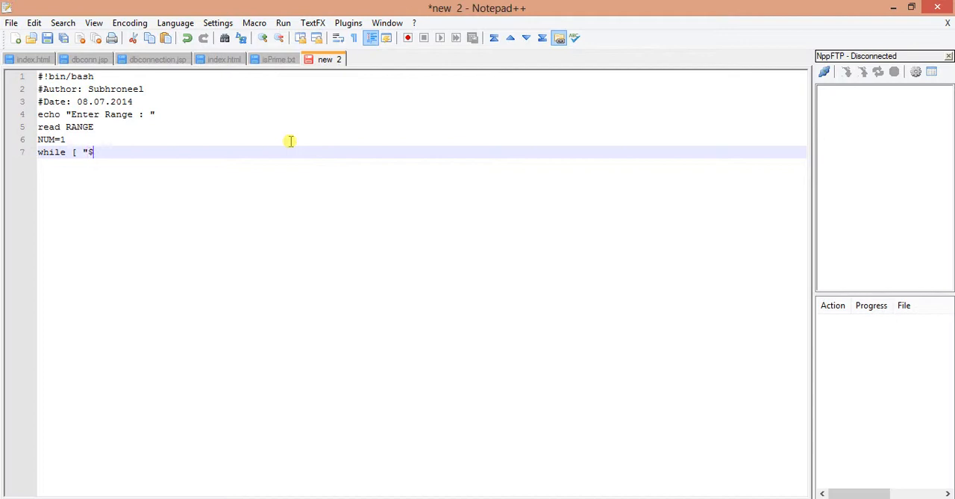
text(NUM)
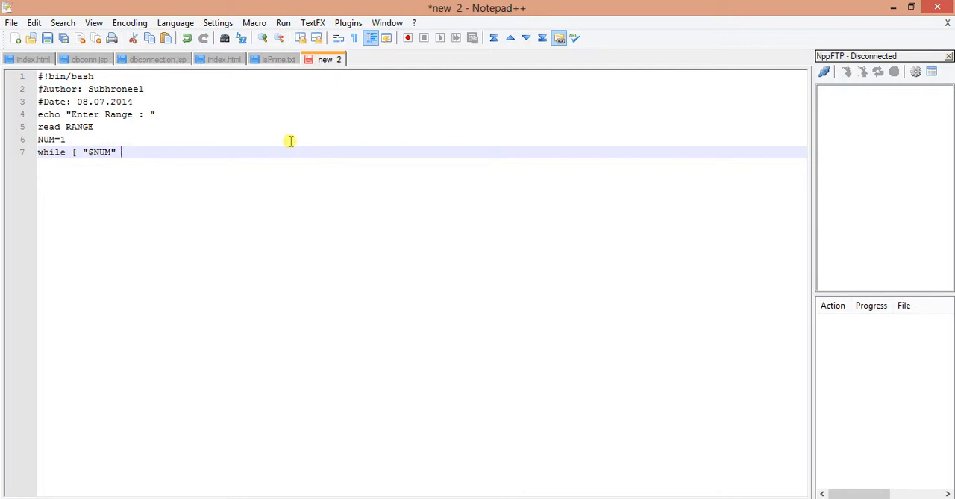
text(-le)
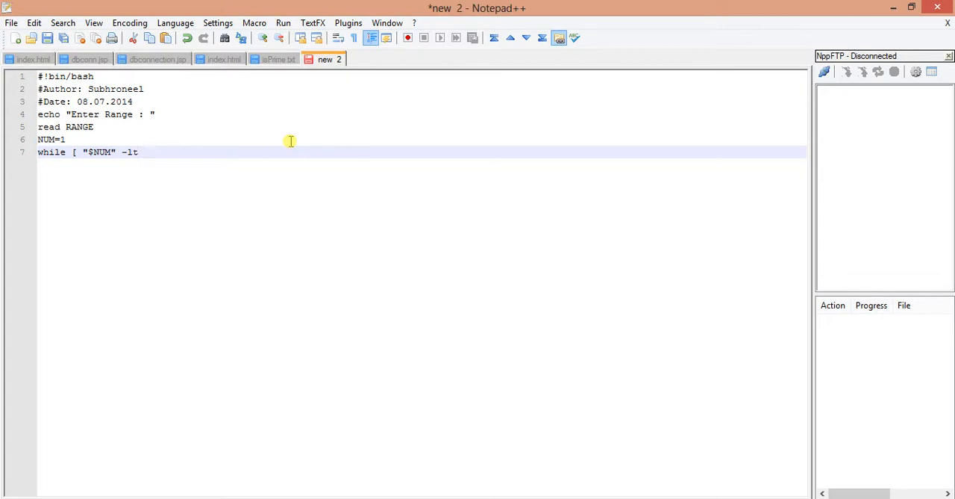
text(")
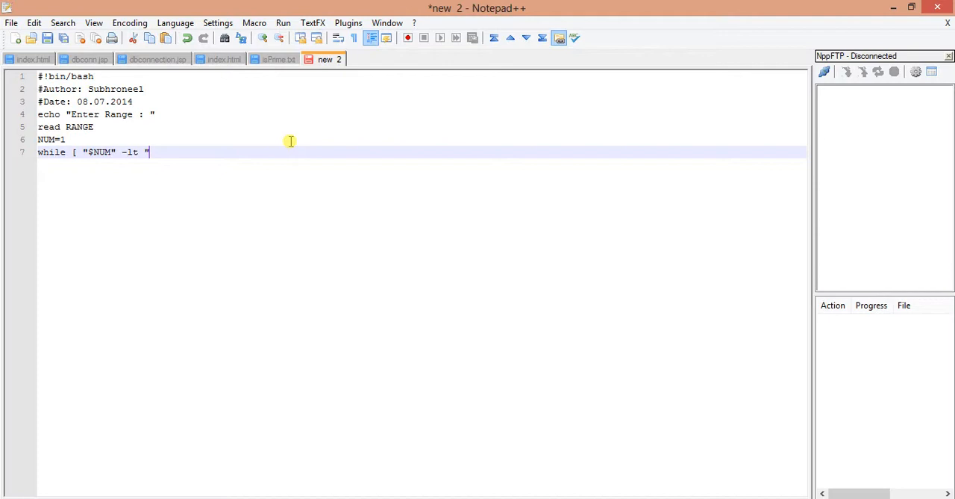
text($)
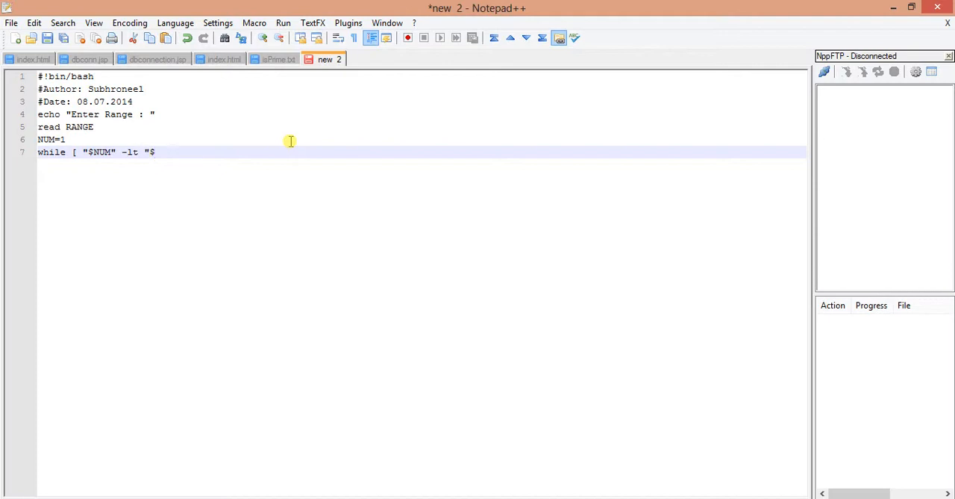
text(RAGE)
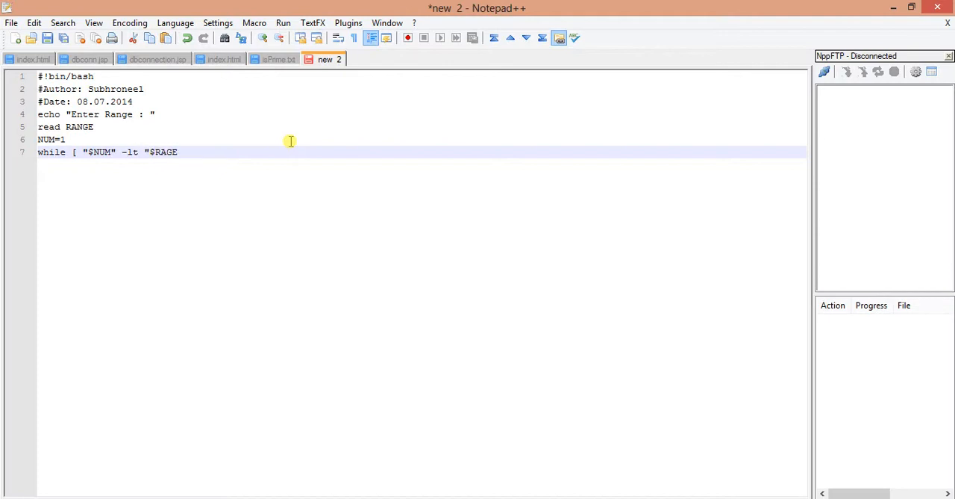
Step: Correct the RANGE typo, close the quote and apply Shell syntax colouring
key(BackSpace)
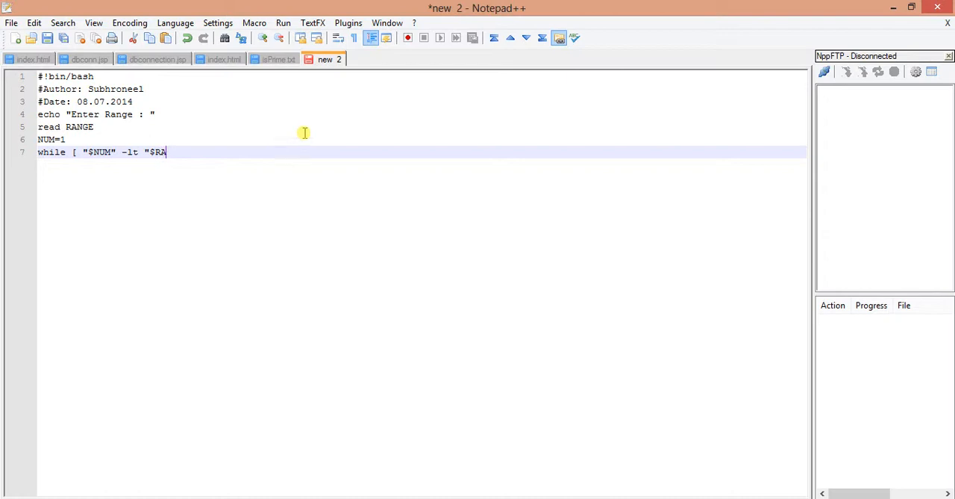
mouse_move(316, 39)
text(e)
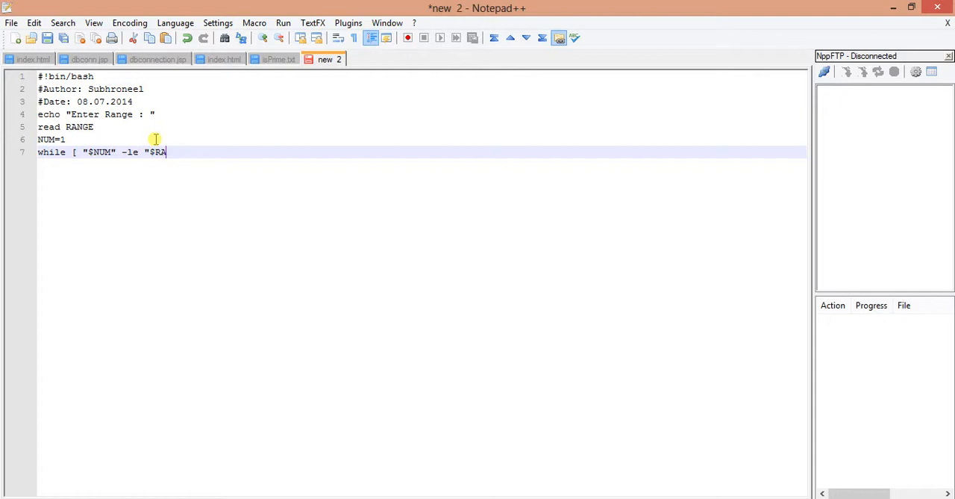
text(NHGE)
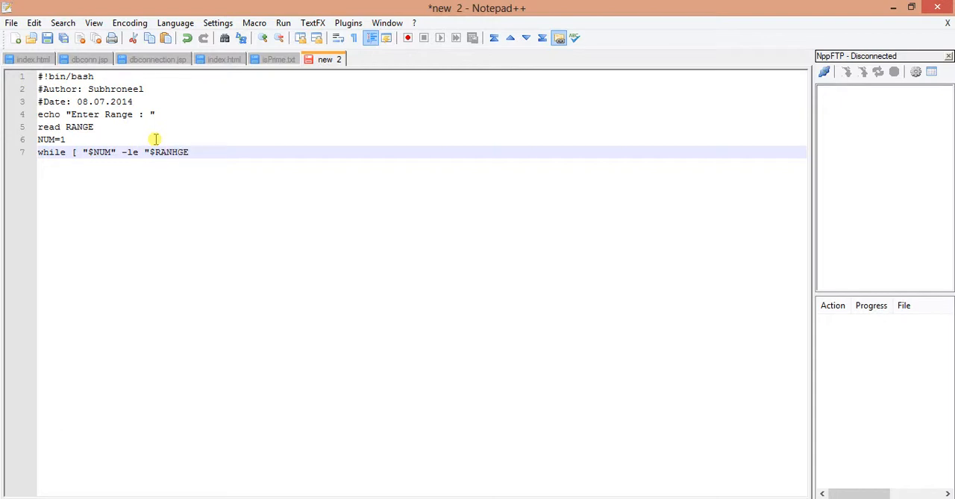
text(RANGE)
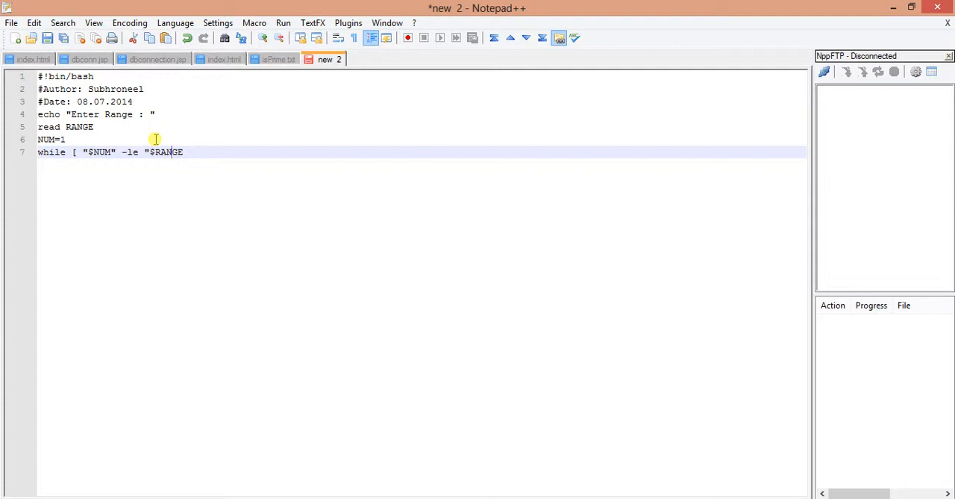
text(")
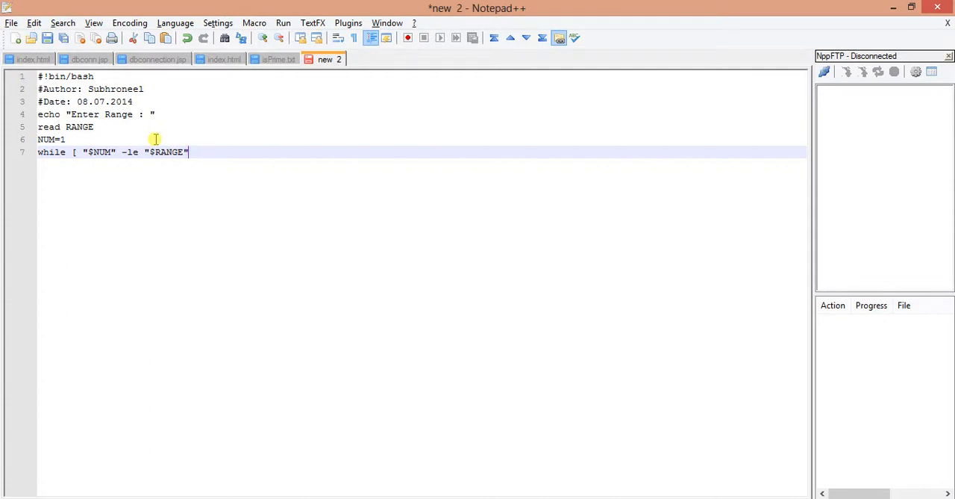
click(176, 23)
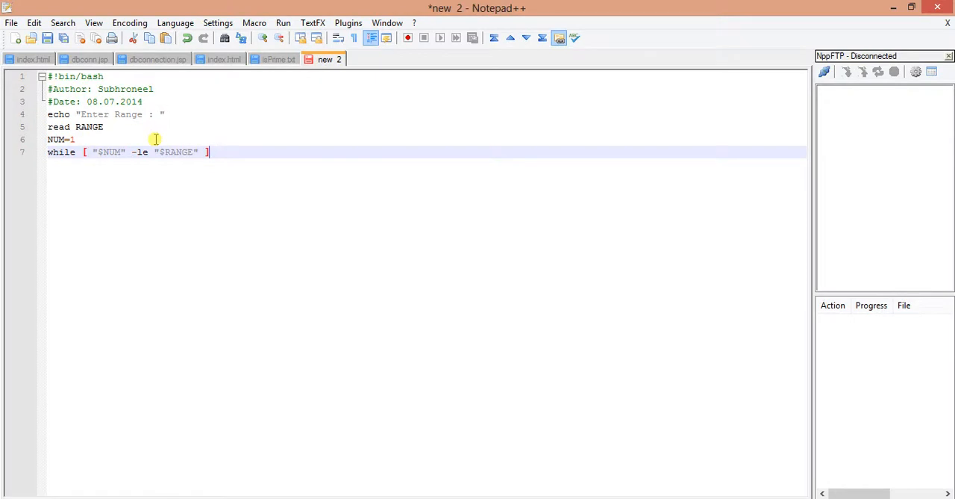
Step: Give the outer loop a do…done body starting with I=2 and a blank line after it
text(do)
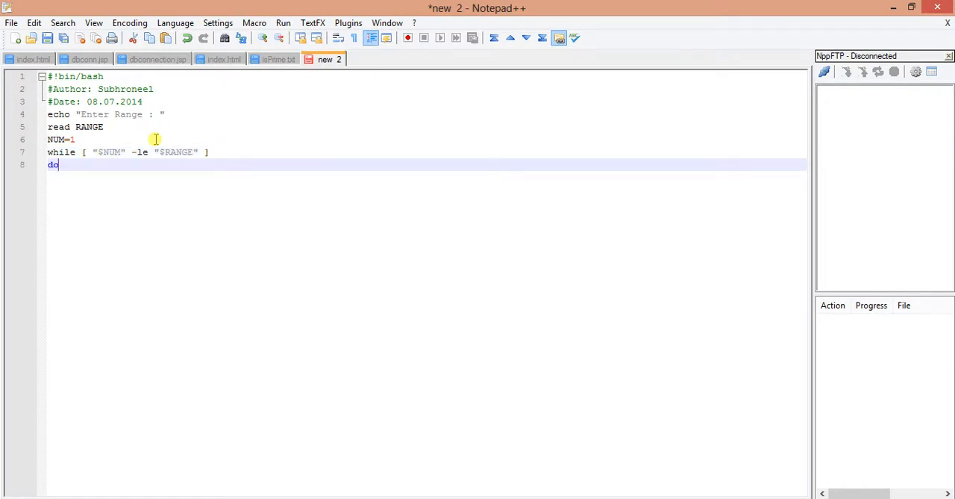
text(done)
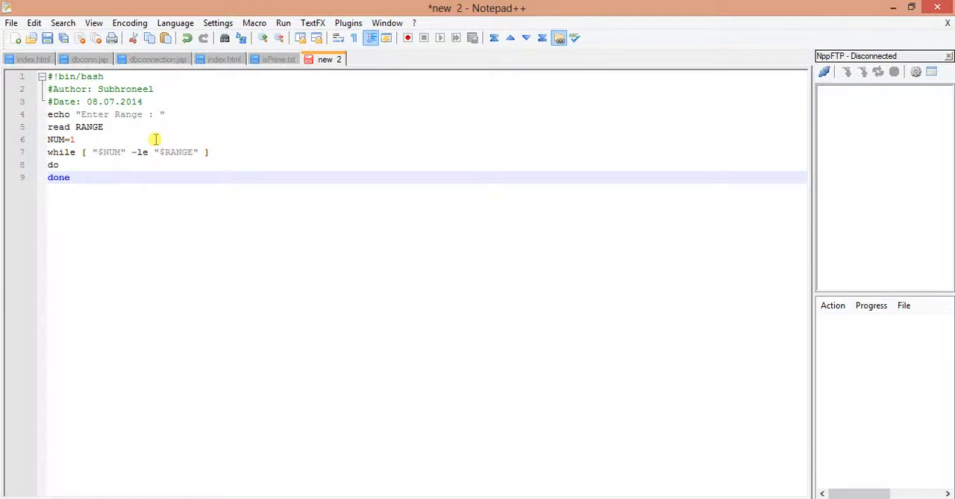
key(Enter)
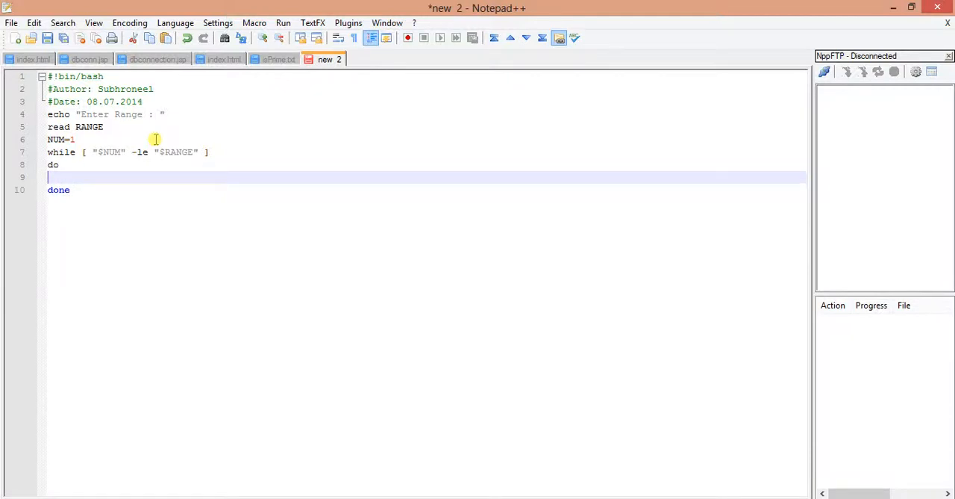
text($)
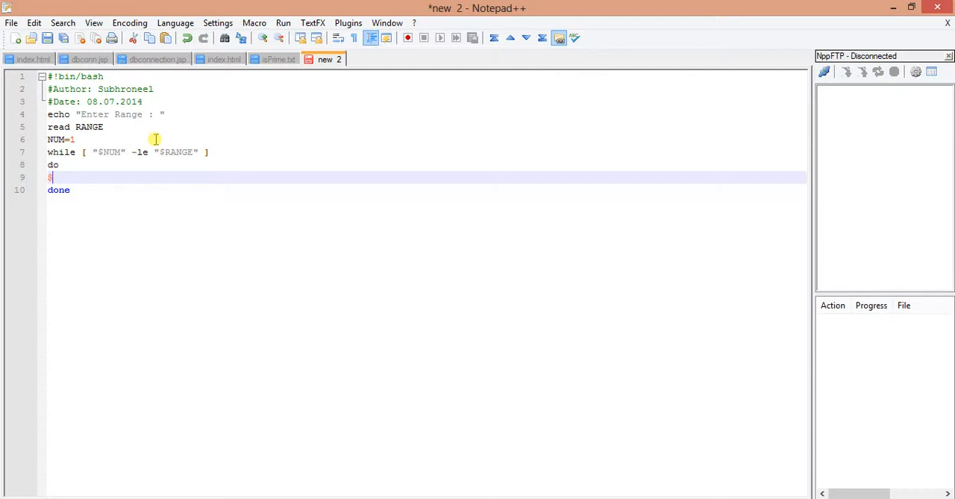
text(1)
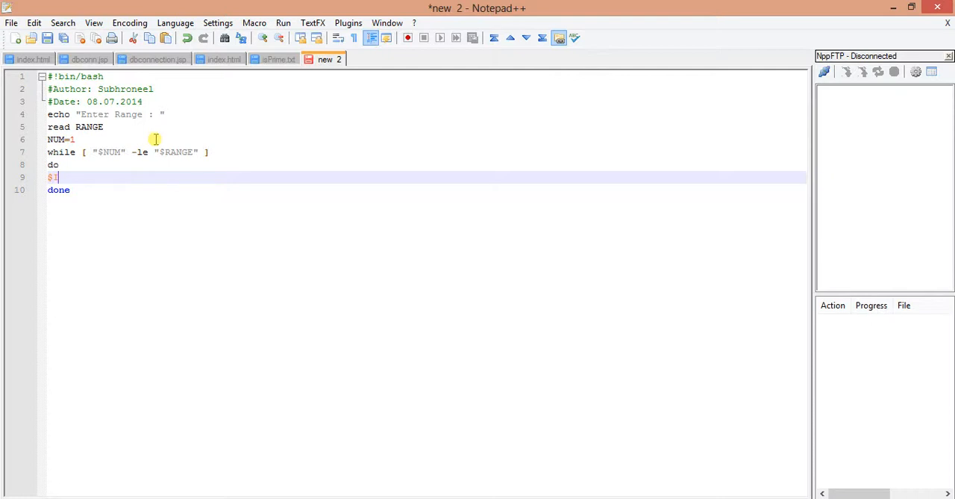
text(=)
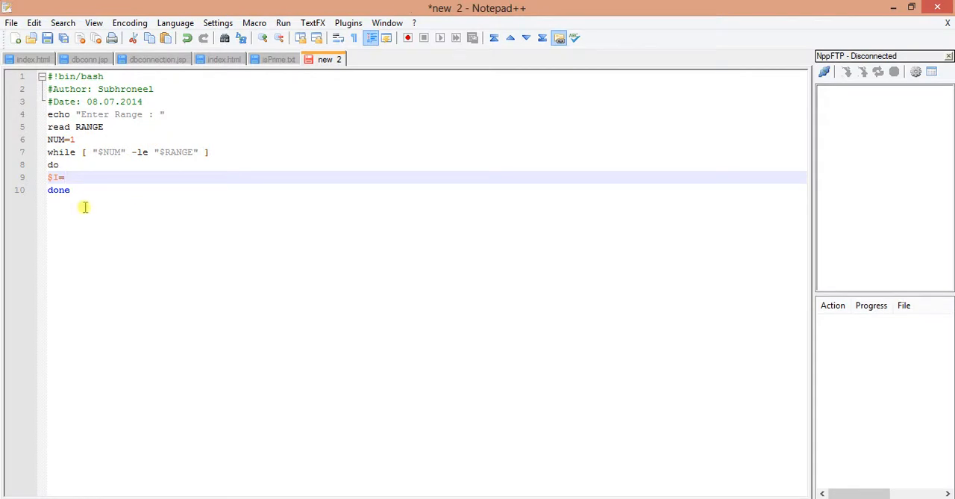
text(I=2)
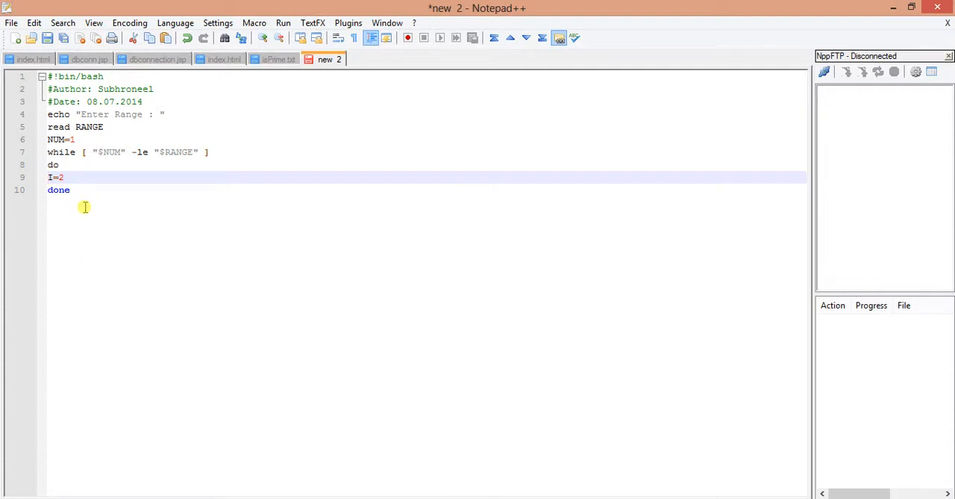
key(Enter)
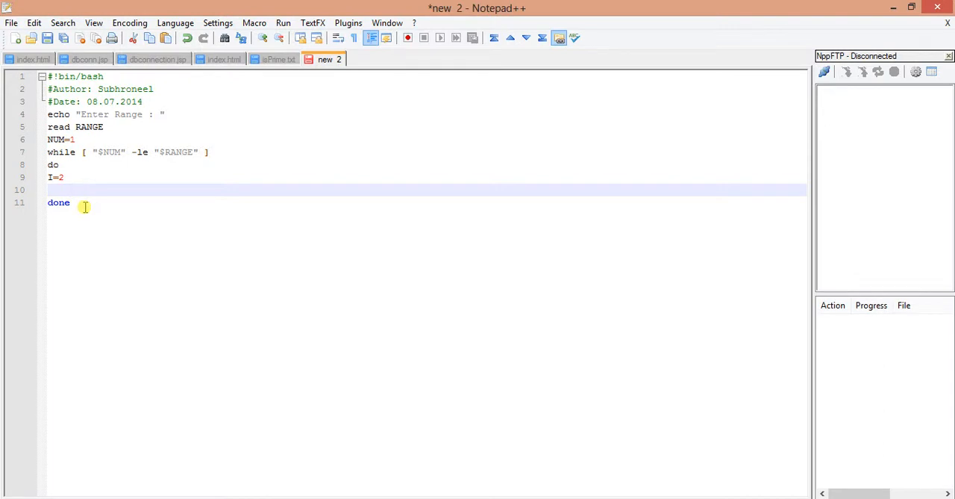
Step: Write the inner while [ "$I" -le "$N... condition closed with done, leaving an empty body line
text(whi)
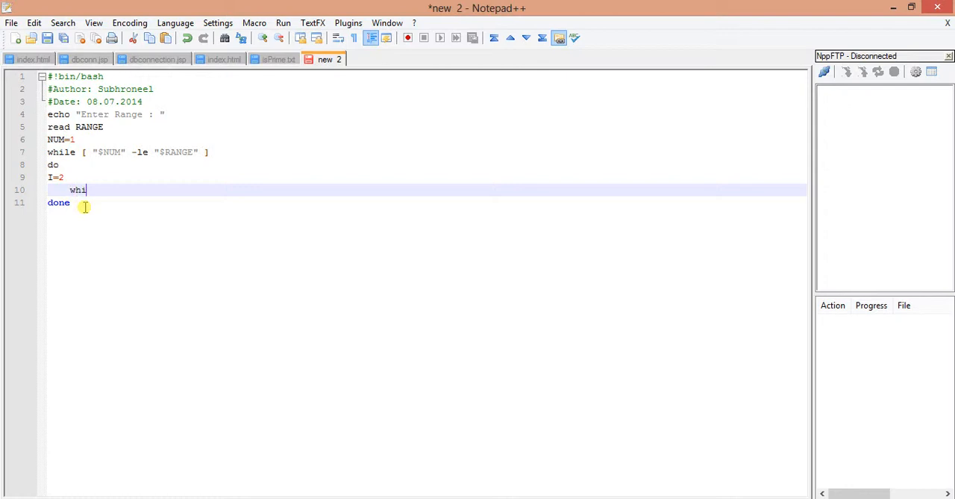
text(le [)
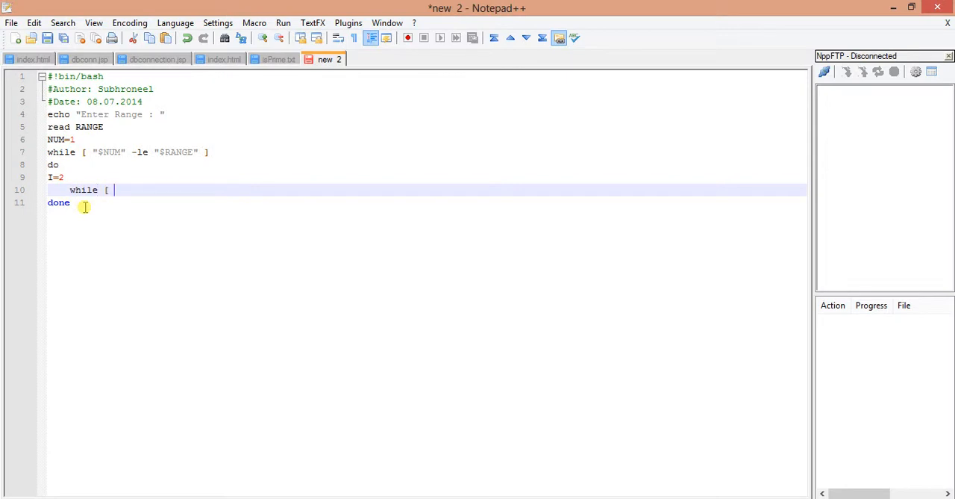
text(")
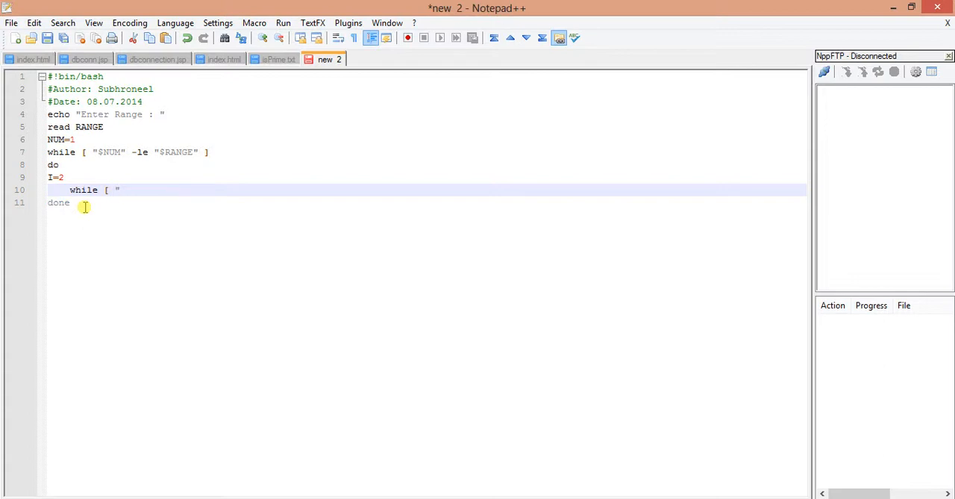
text($)
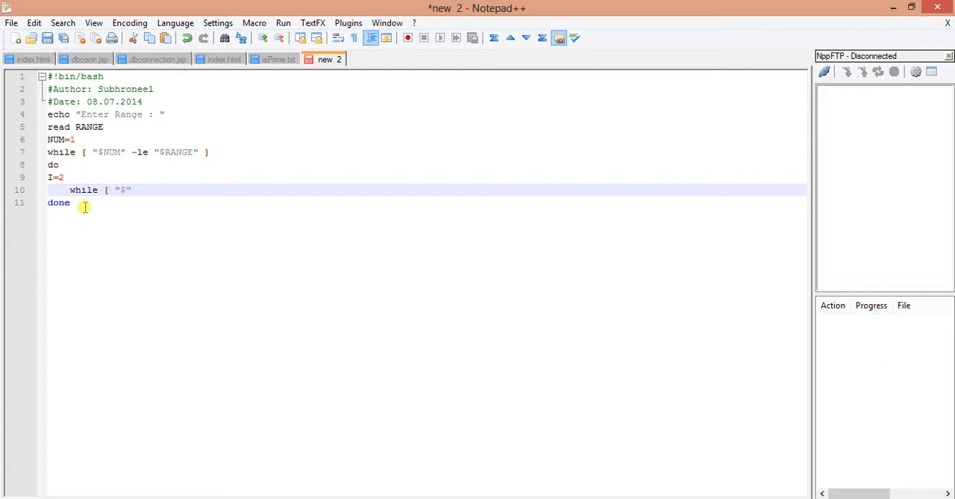
text(I)
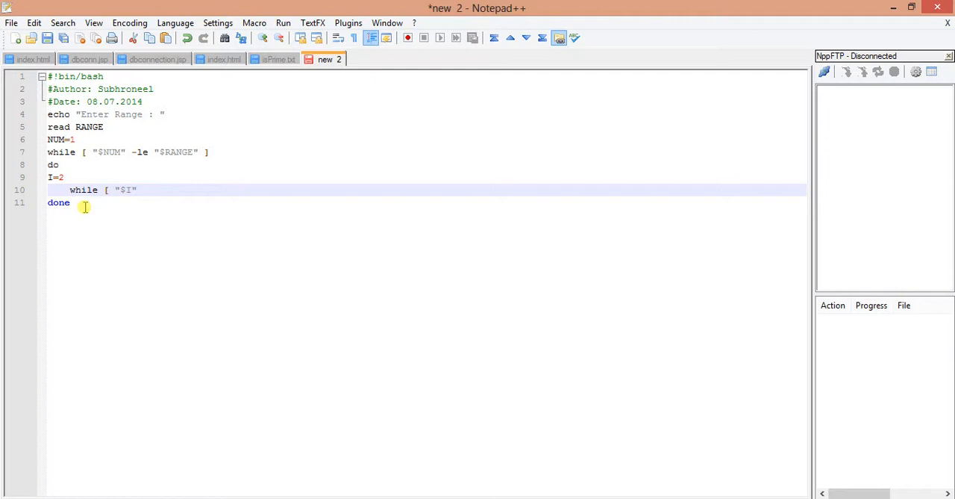
text(-le)
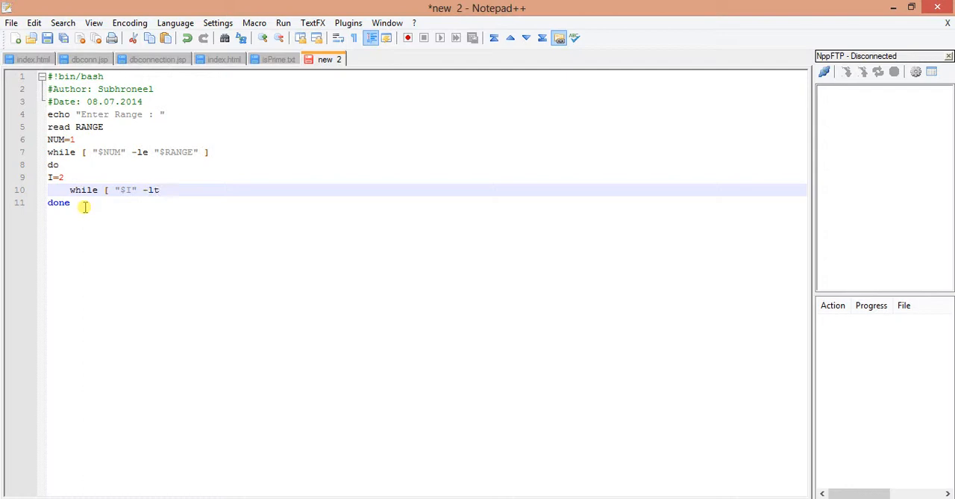
text("$NUM")
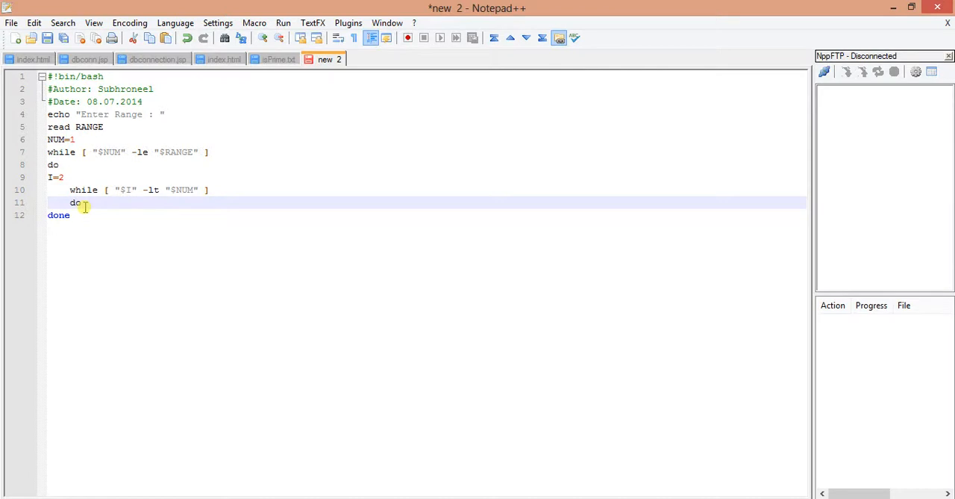
text(done)
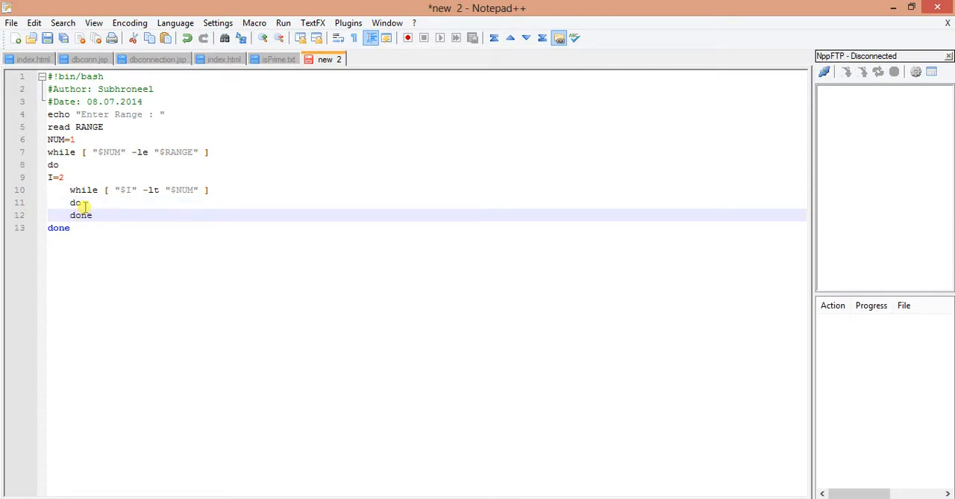
key(enter)
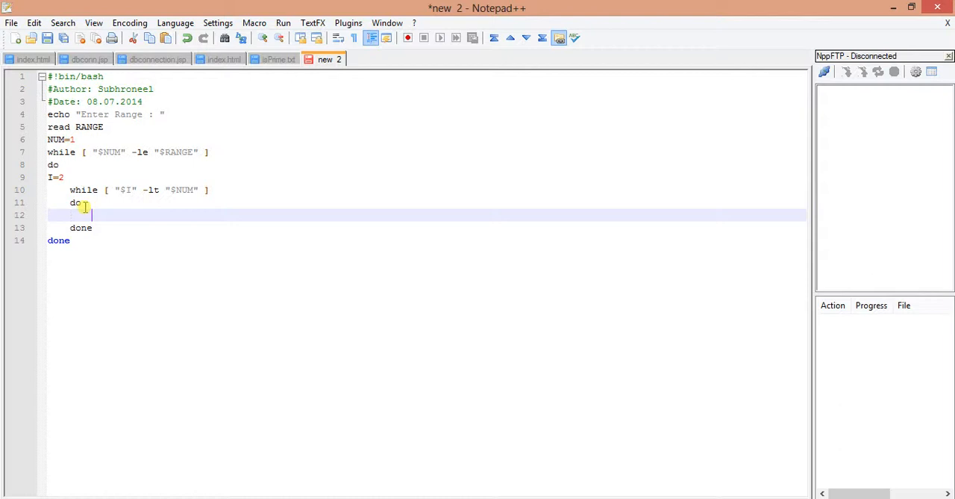
Step: Begin the divisibility test if [ $(($NUM%$I)) -eq 0 inside the inner loop
text(if [)
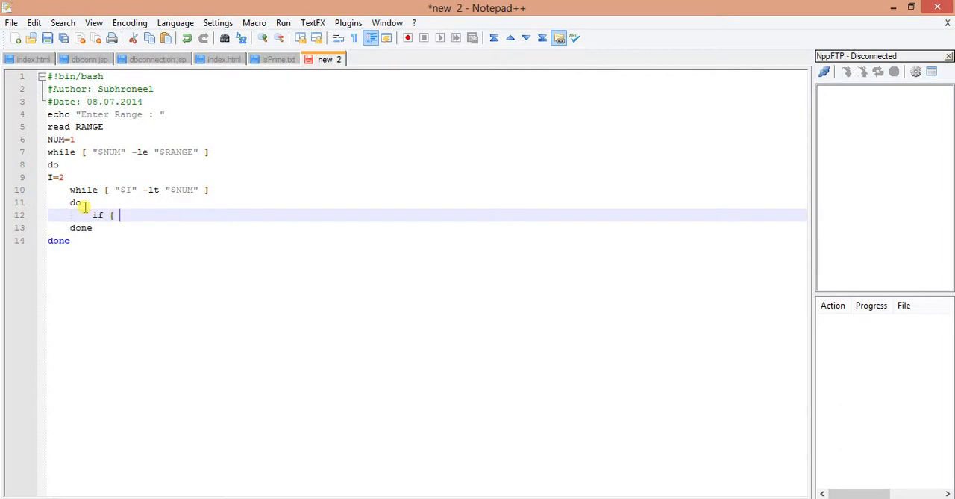
text(()
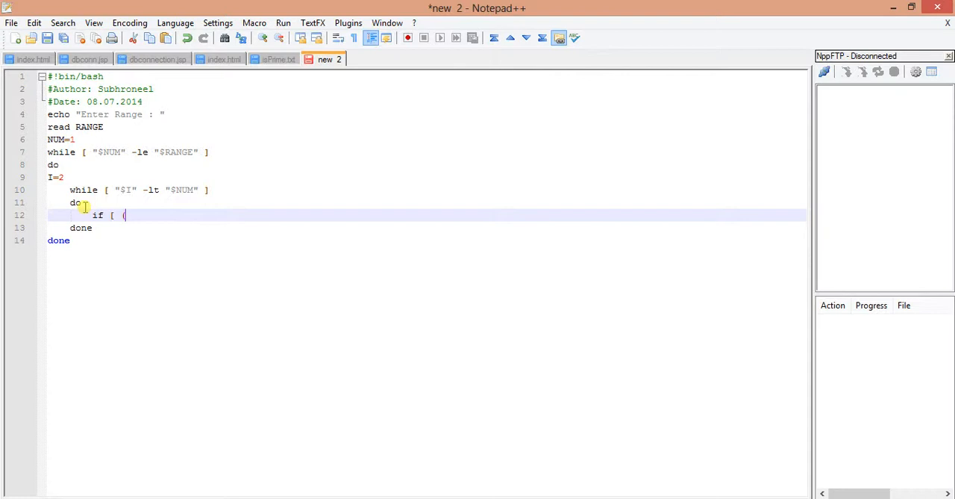
text(($NUM)
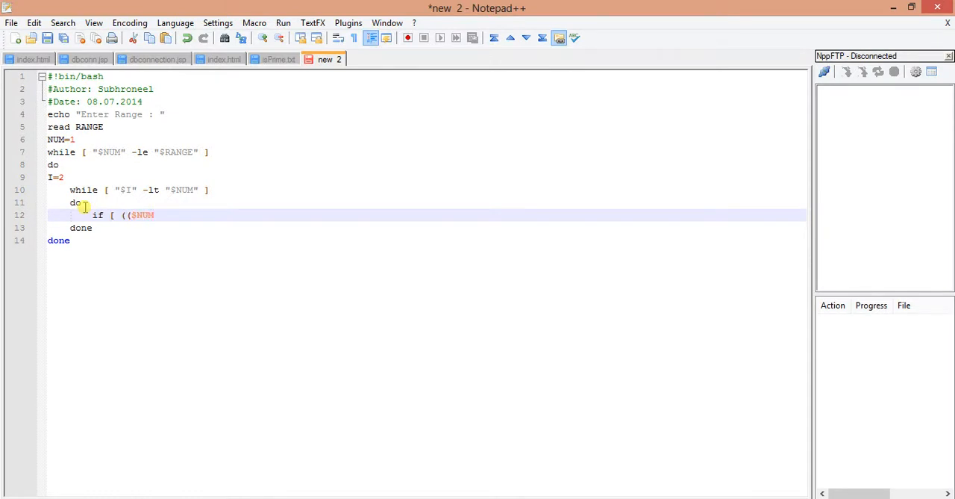
text(%)
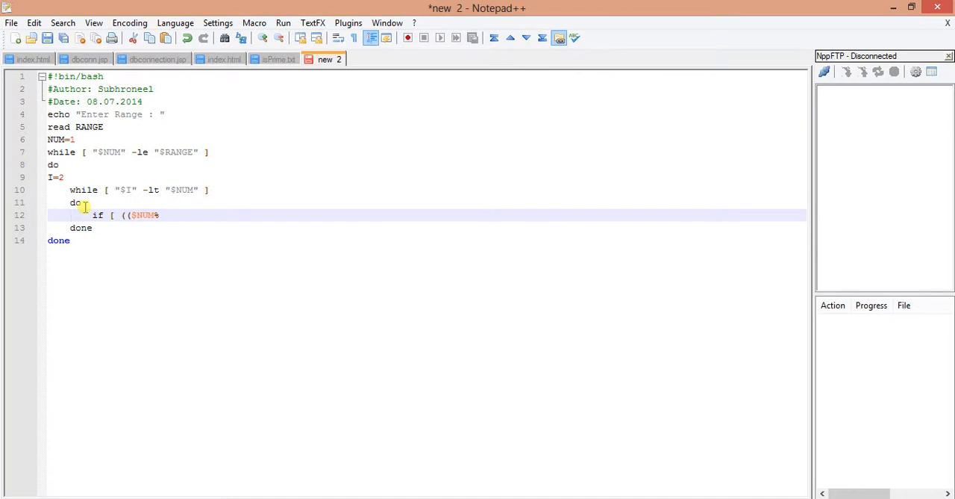
text($I)
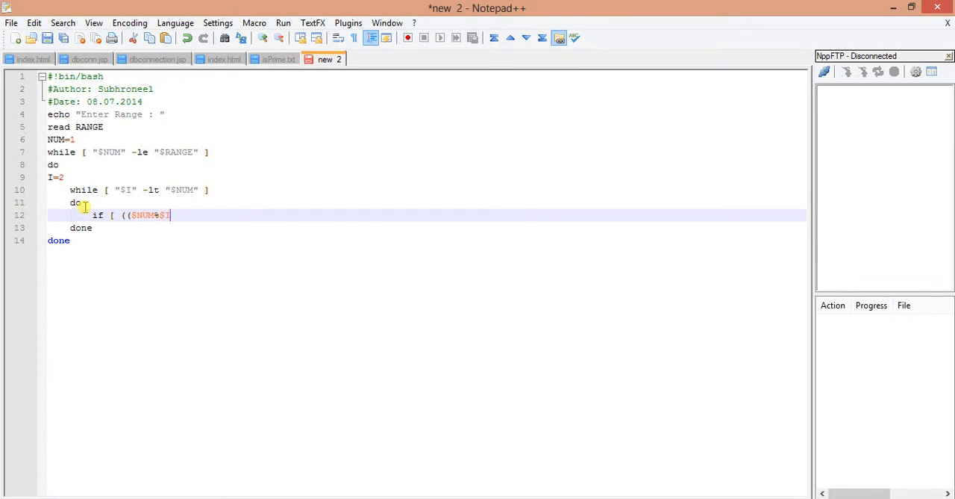
text()))
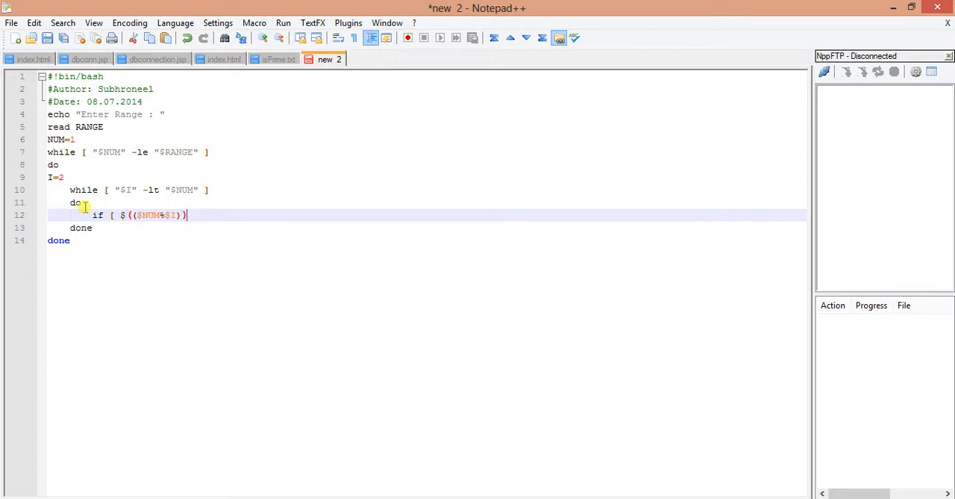
text(-eq)
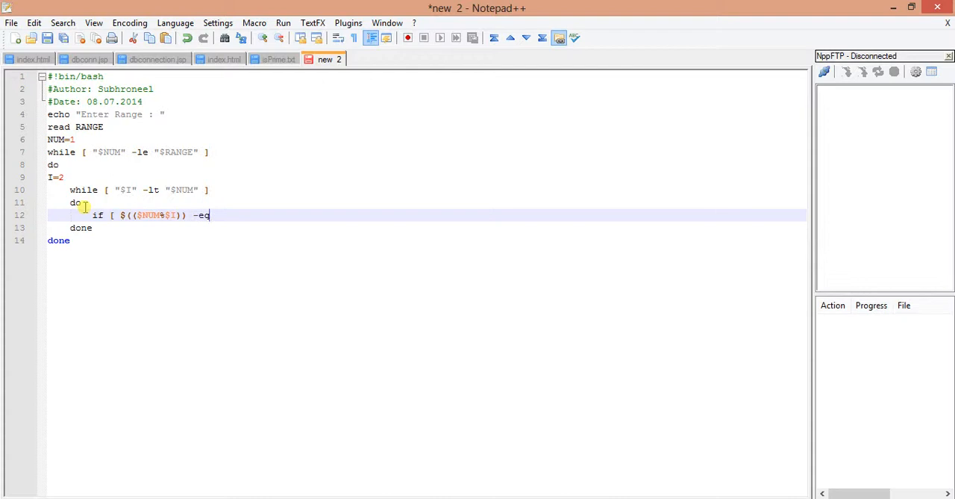
text(0)
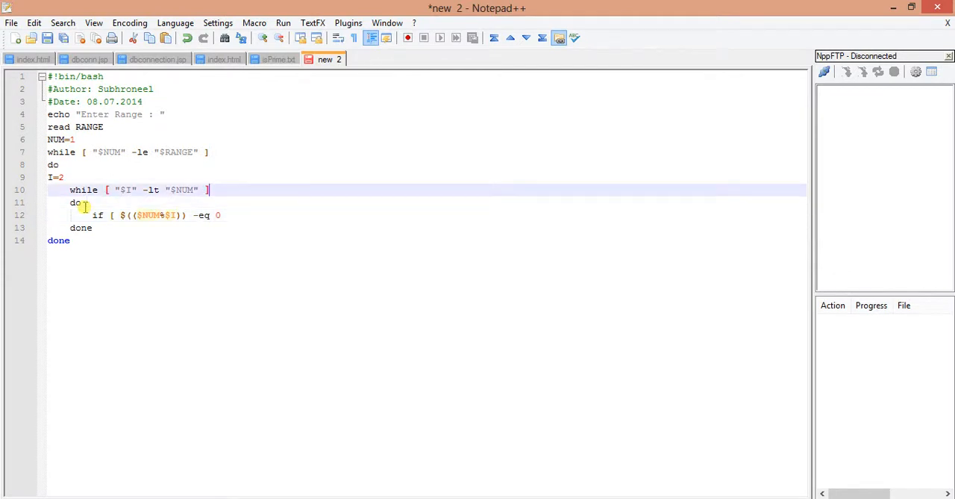
Step: Add FLAG=0 before the inner loop and FLAG=1 inside the if block, then open a line above the loop
text(FLA)
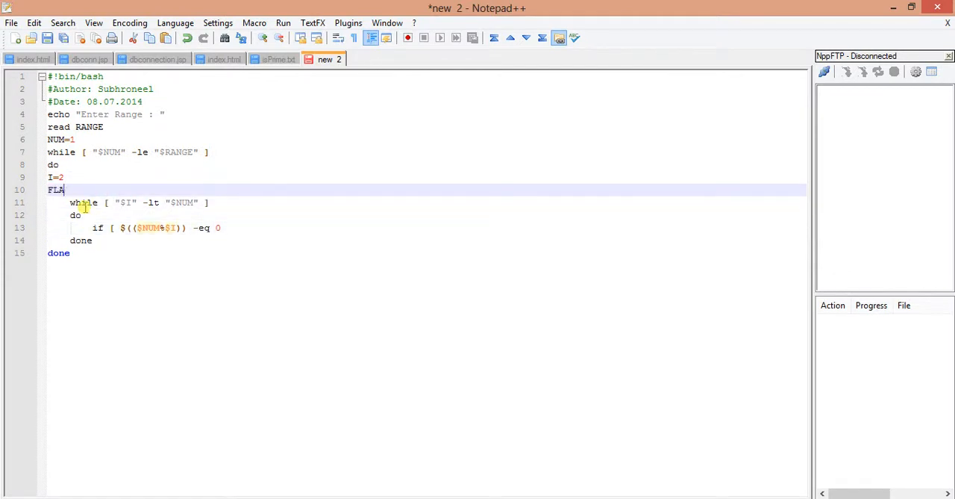
text(G=0)
click(427, 227)
text( ])
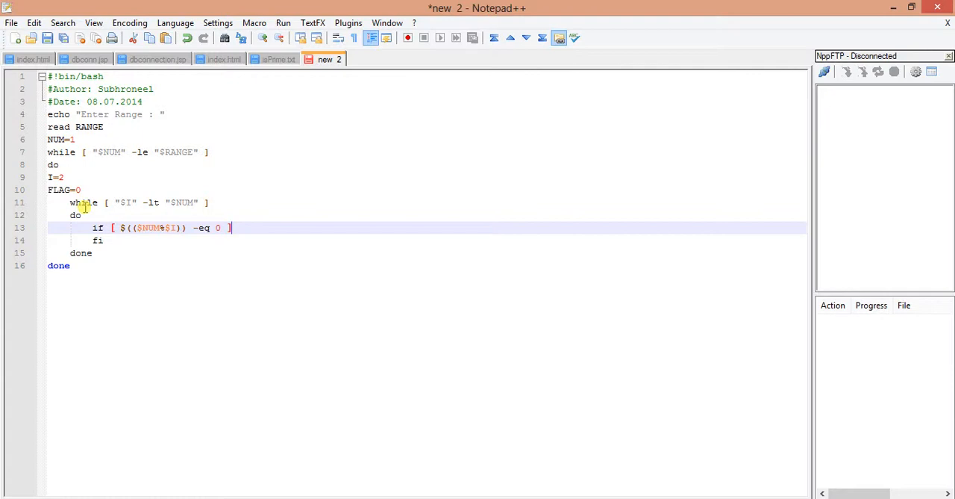
key(enter)
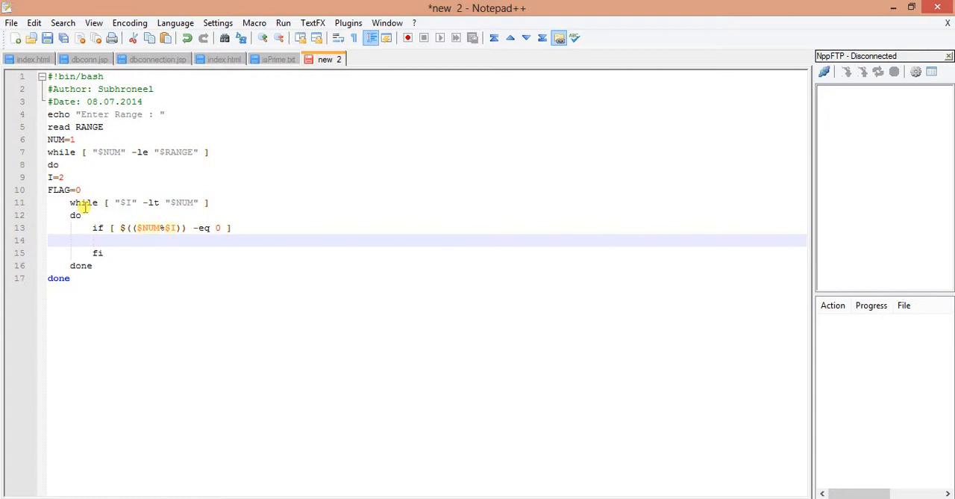
text(FL)
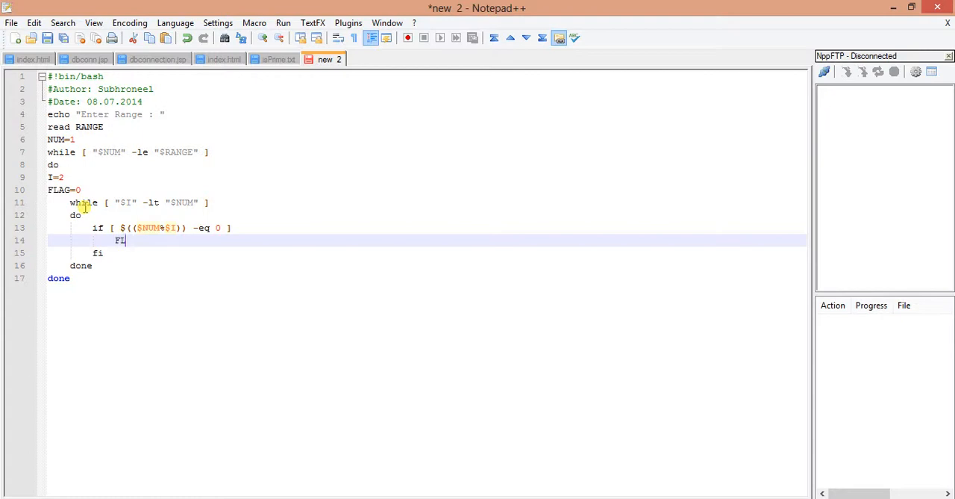
text(AG)
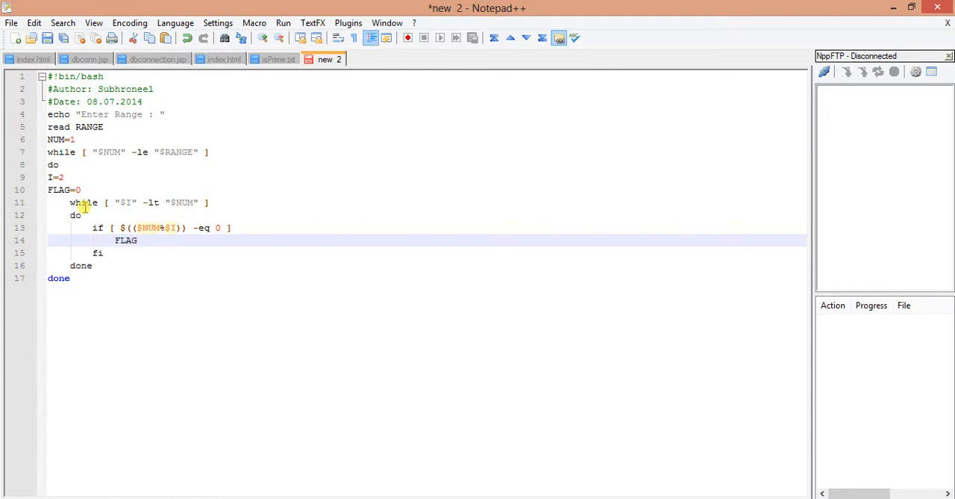
text(=1)
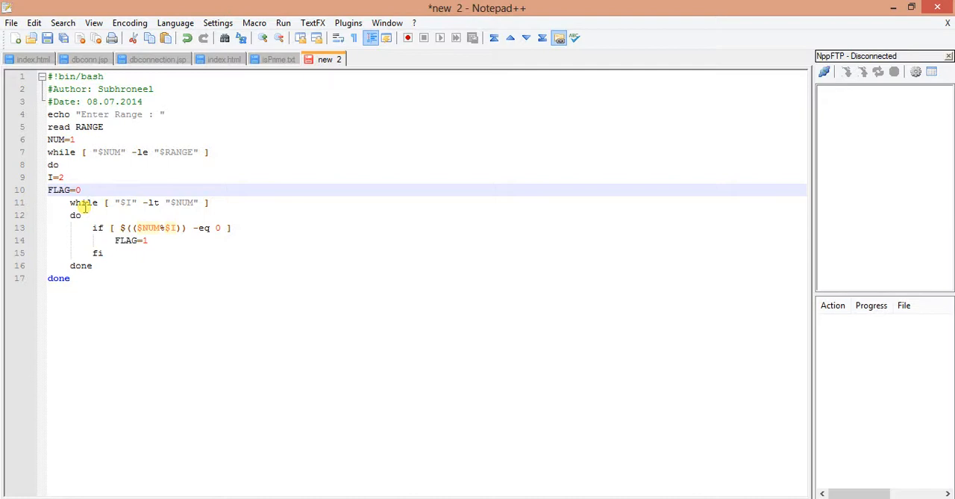
key(Enter)
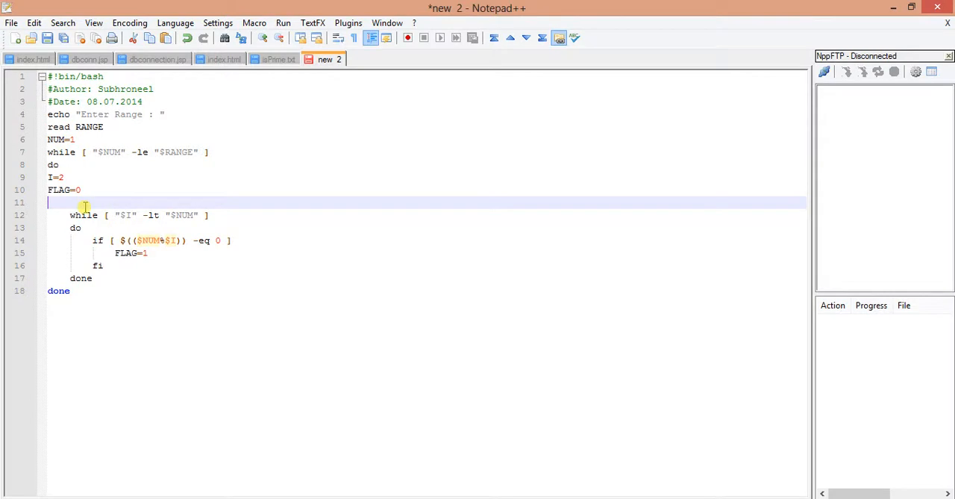
Step: Wrap the inner loop in an if [ "$NUM" -ge ... test above it
text(if)
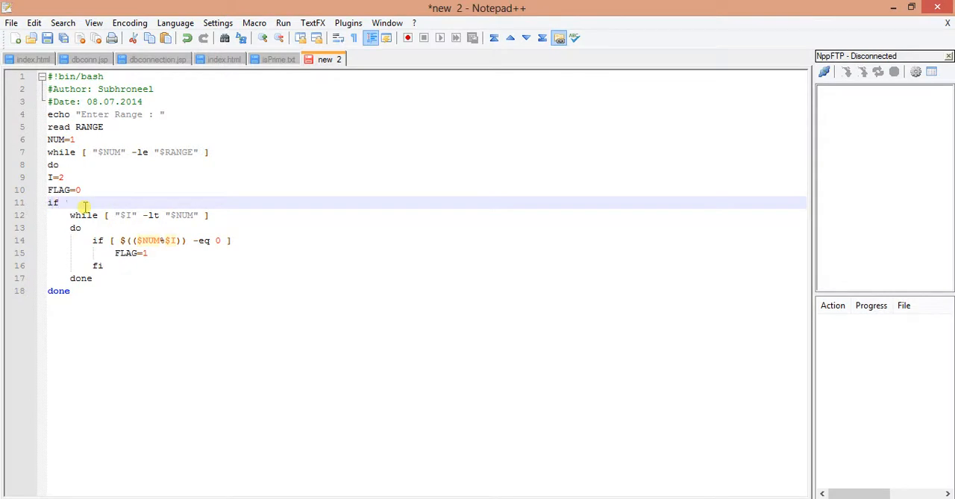
text([ ")
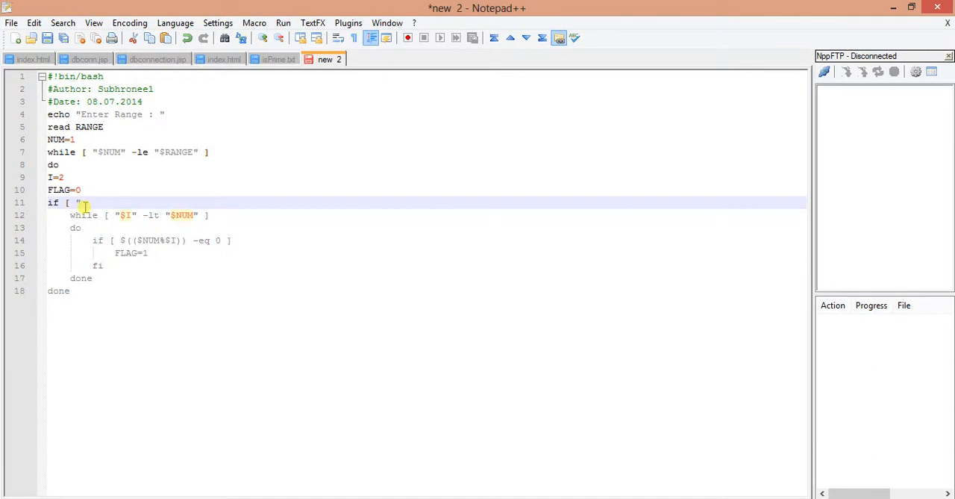
text(NUM)
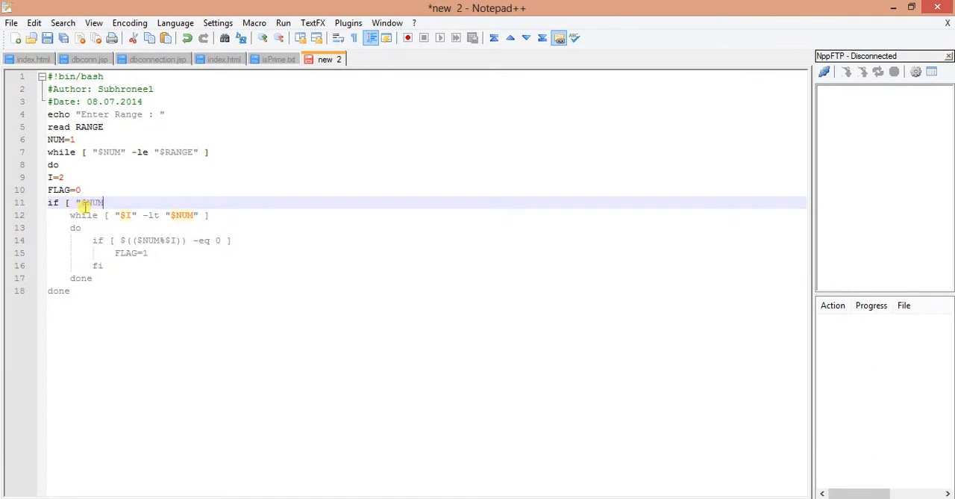
text(")
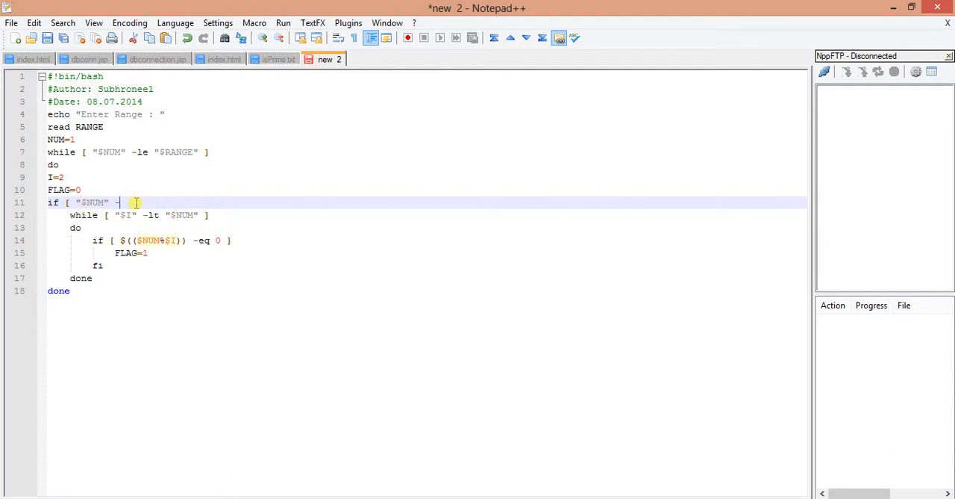
text(-le)
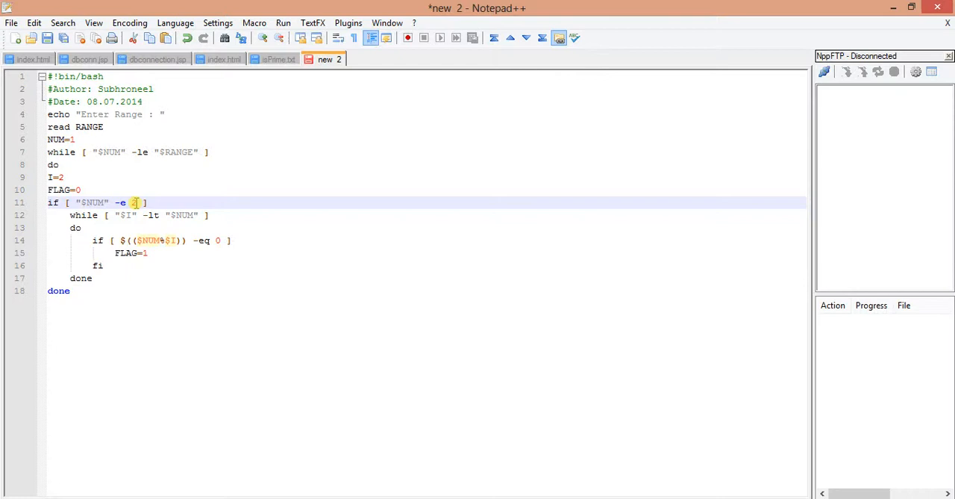
text(ge)
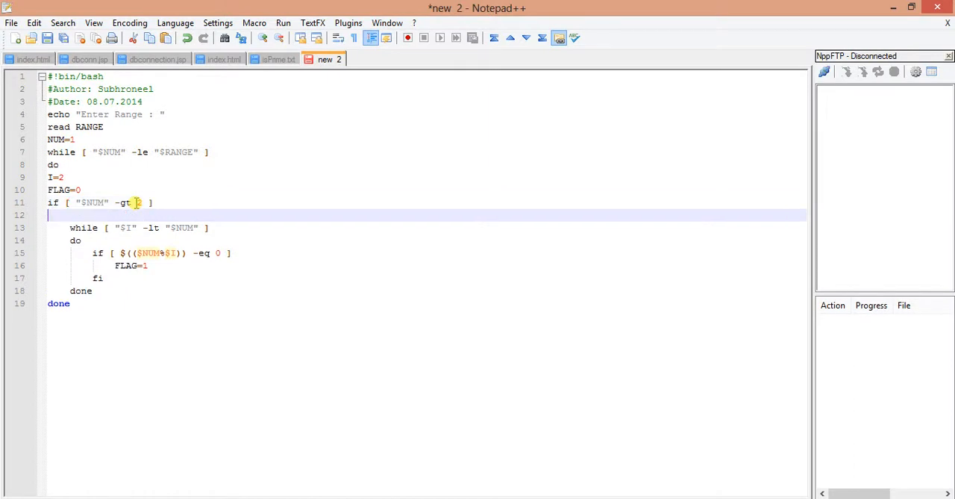
Step: Add then, else setting FLAG=1, and fi, ending at the inner fi line
text(then)
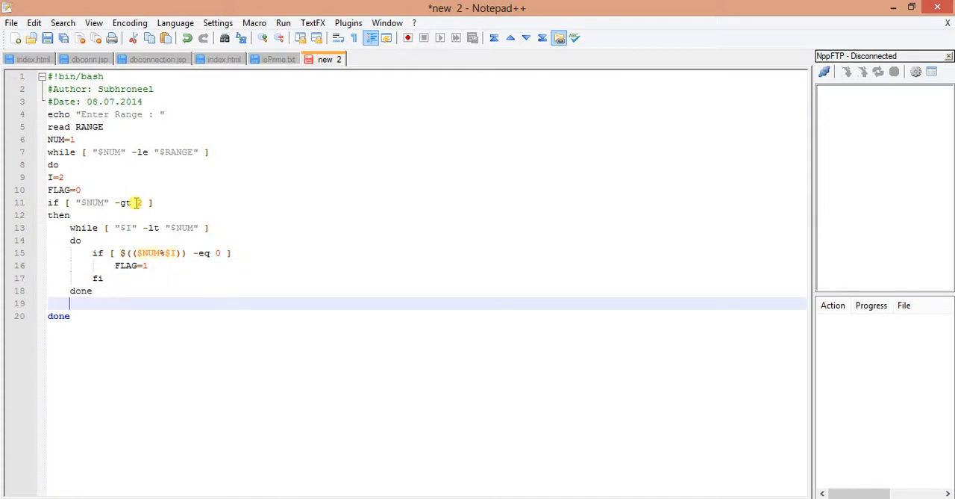
text(else)
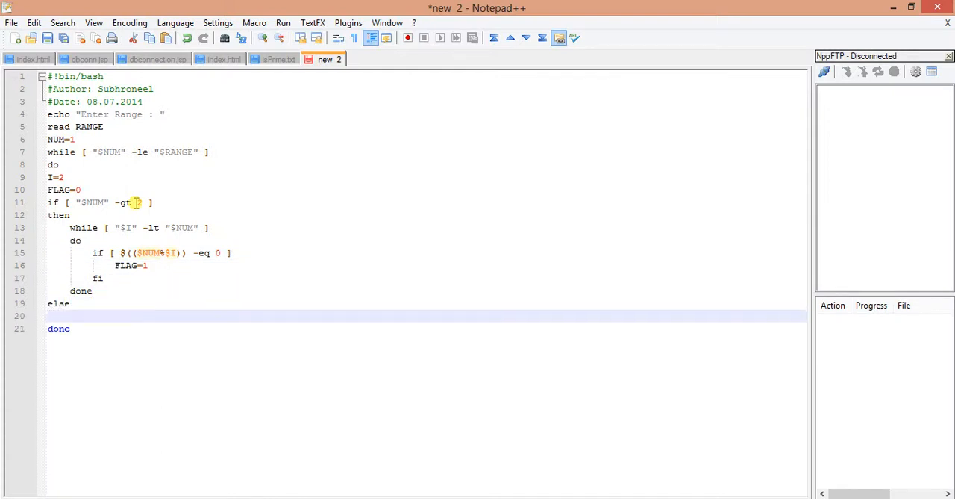
text(fi)
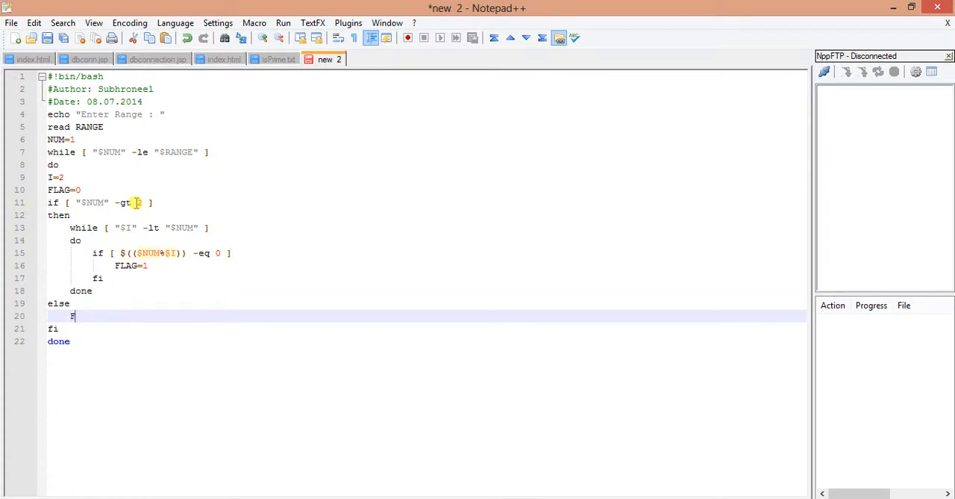
text(FLAG=1)
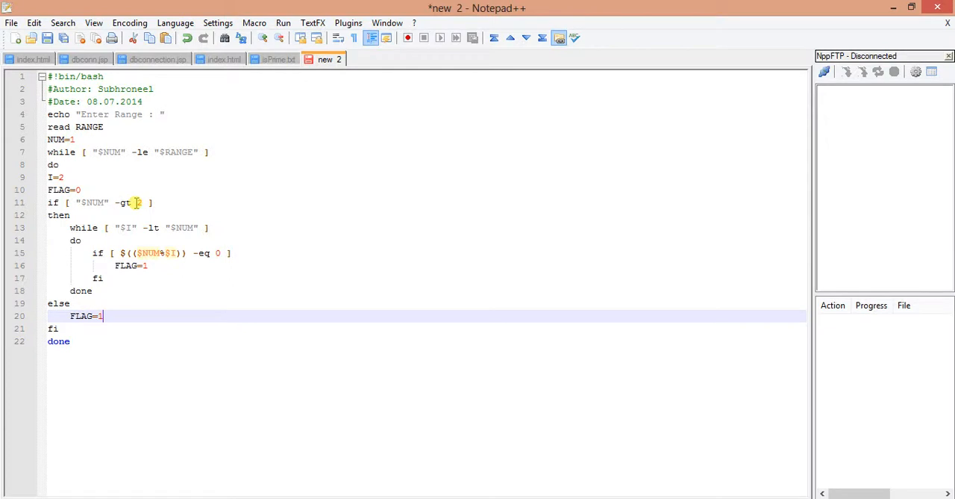
click(108, 227)
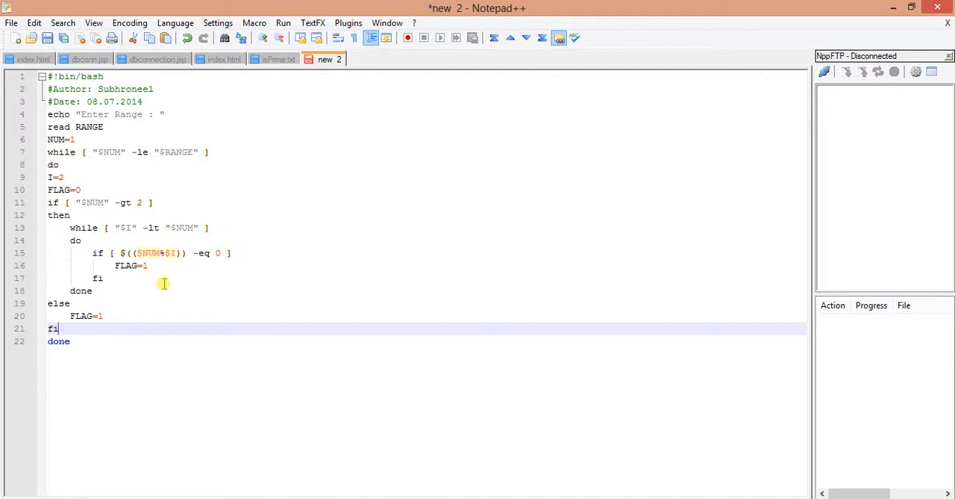
click(105, 315)
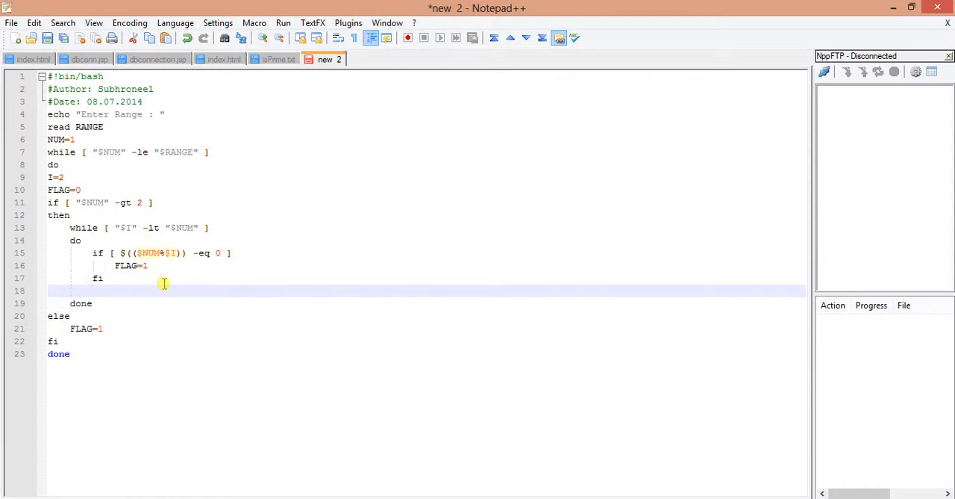
Step: Add let I+=1 in the inner loop and let NUM+=1 before the outer done
text(let)
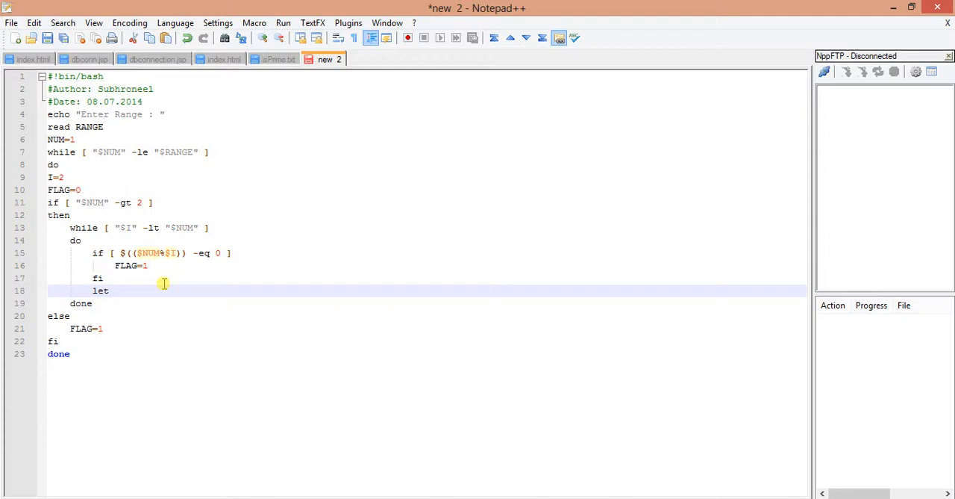
text(I+=1)
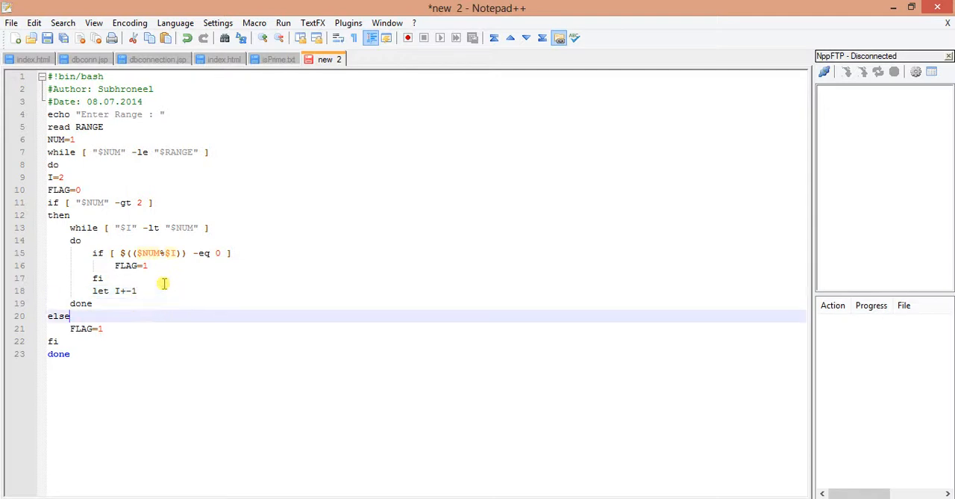
key(enter)
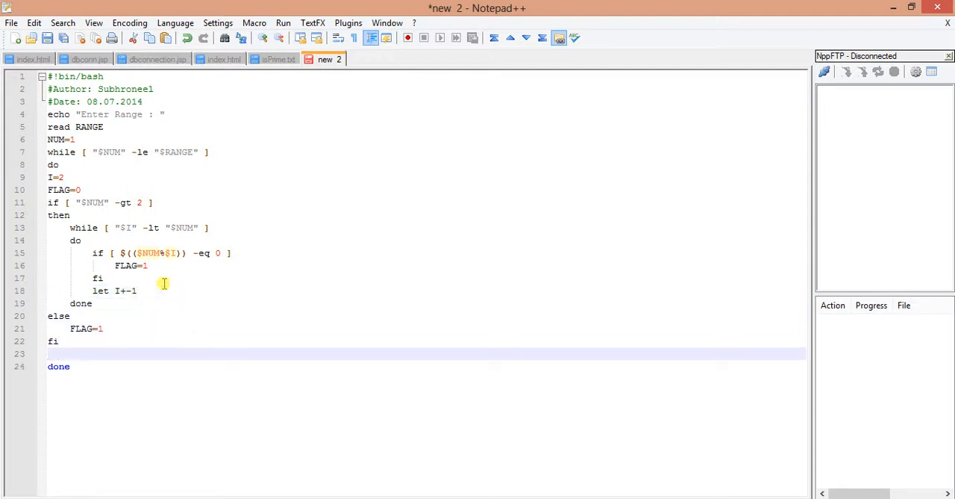
text(let NUM)
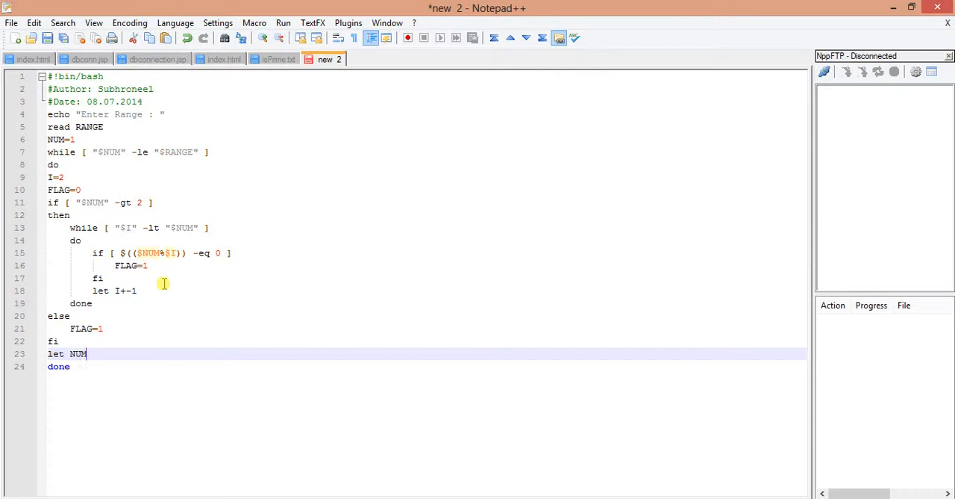
text(+=1)
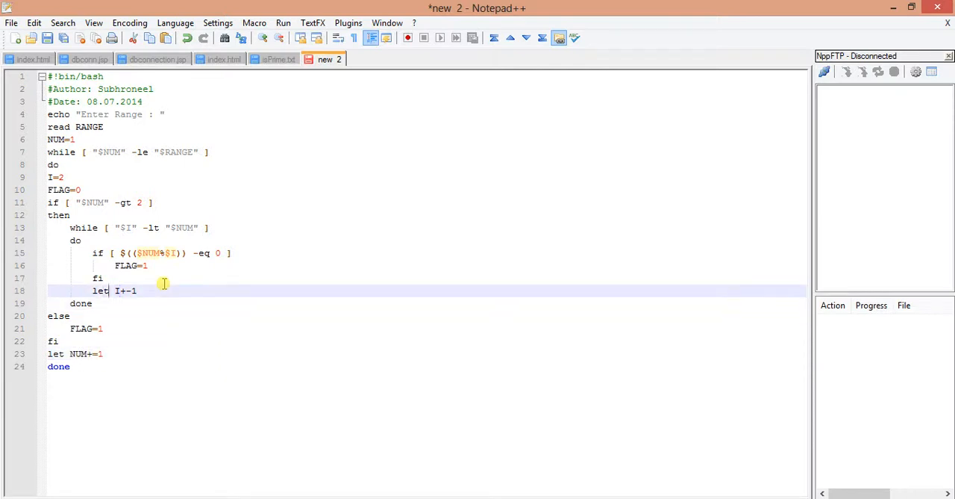
key(Backspace)
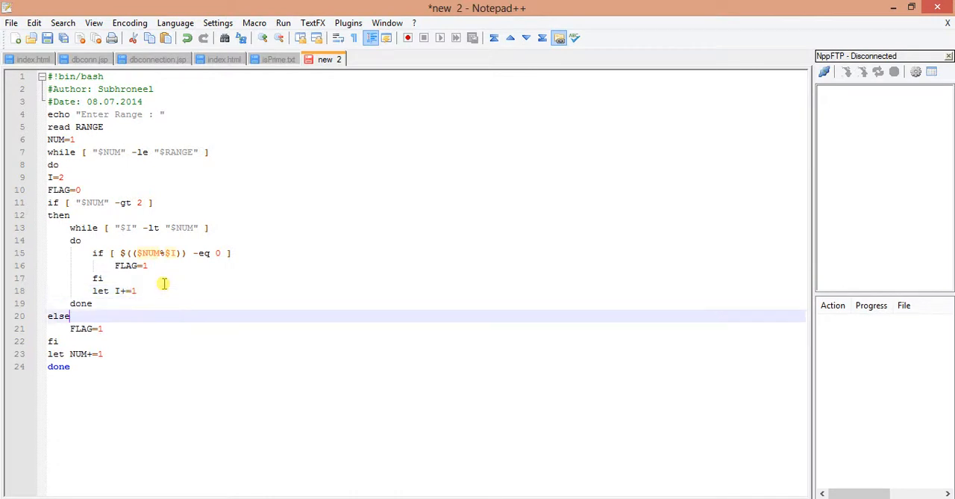
click(164, 290)
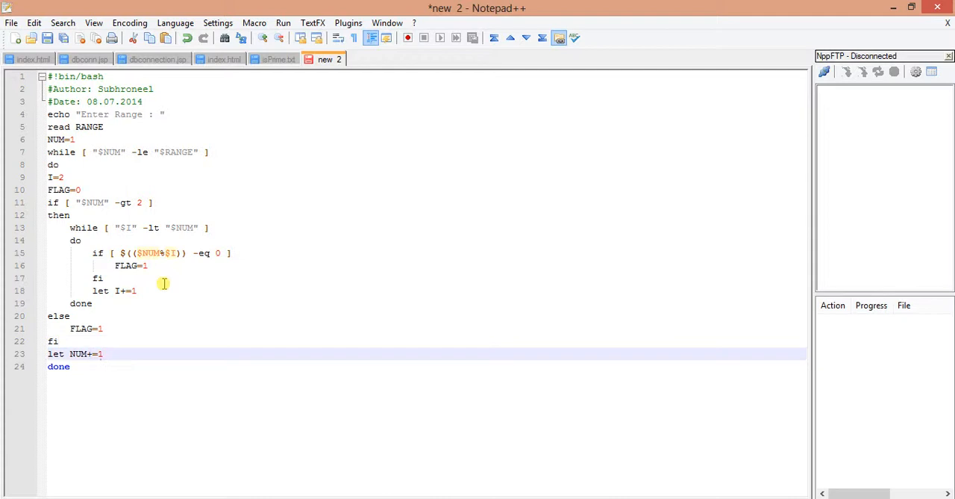
Step: Insert if [ "$FLAG" -eq 1 ] above the NUM increment
key(Enter)
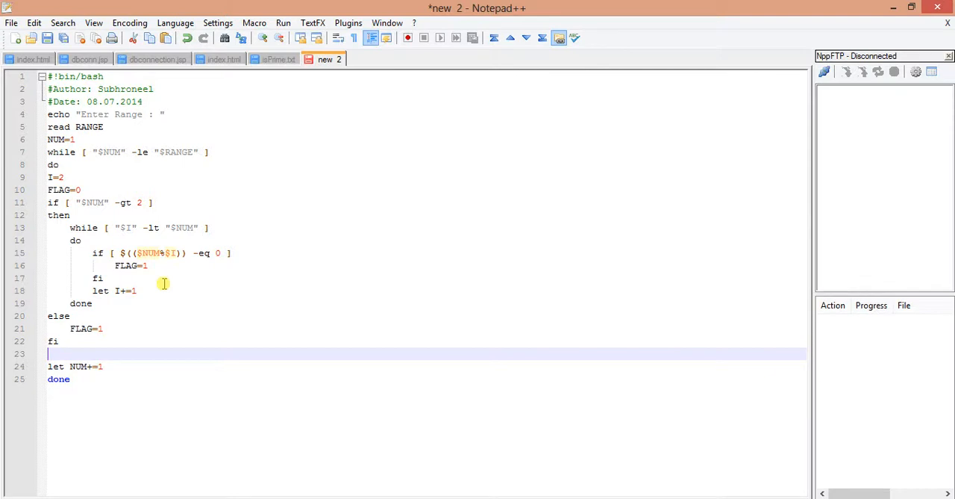
text(if [)
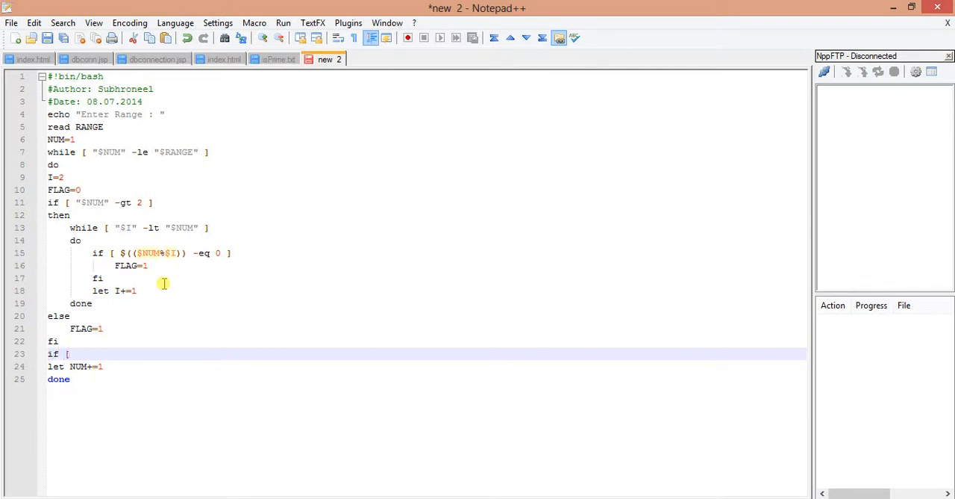
text("$)
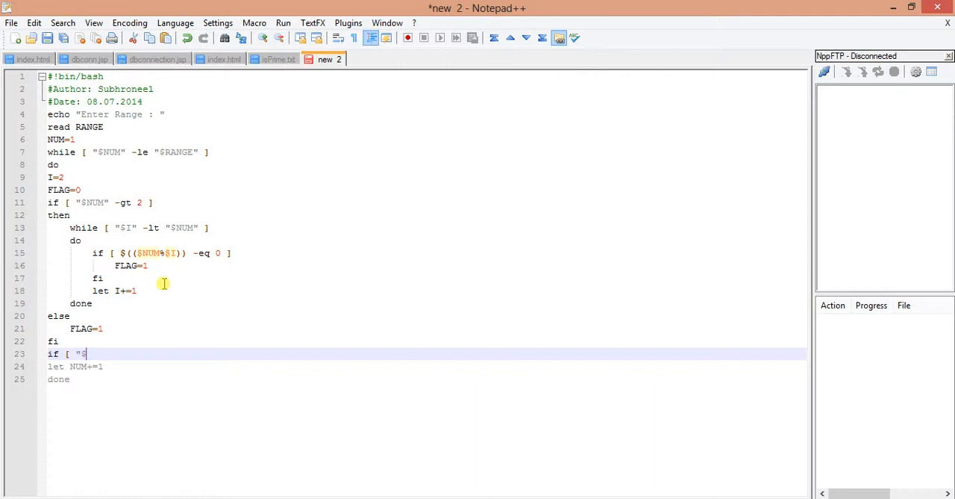
text(FL)
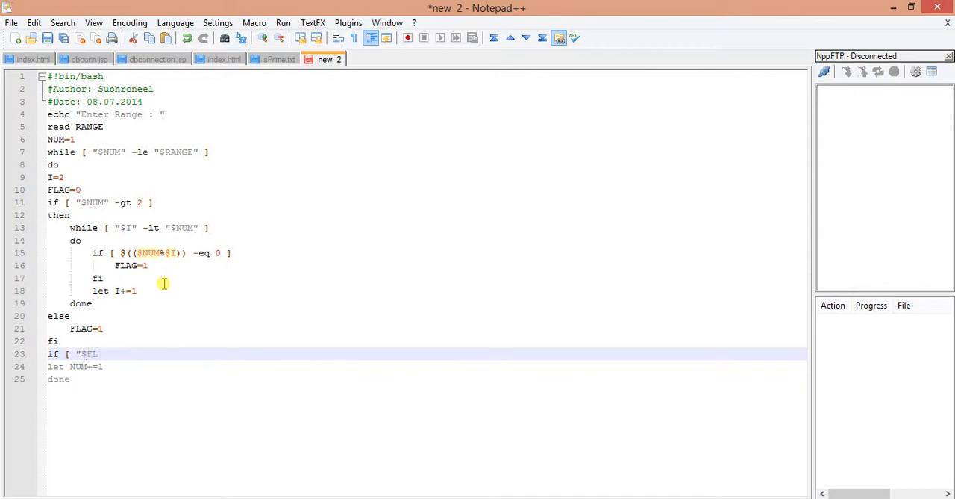
text(LAG")
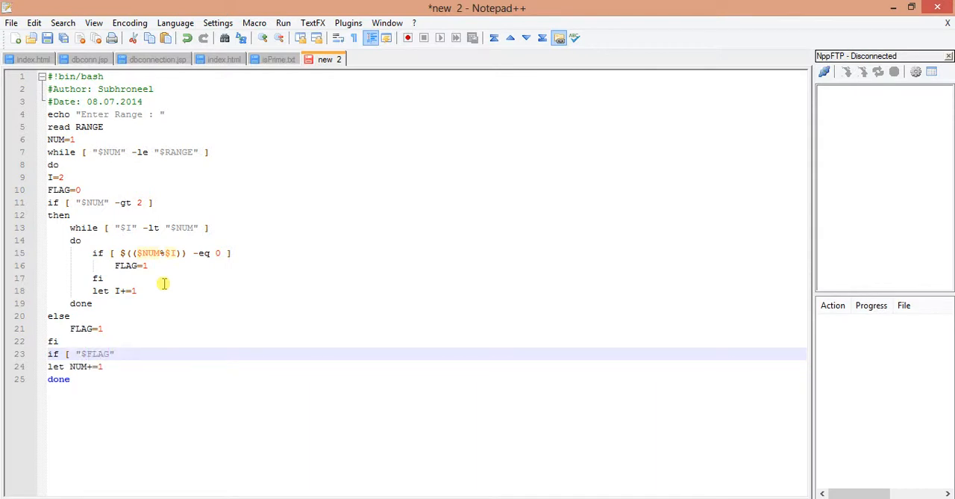
text(-eq)
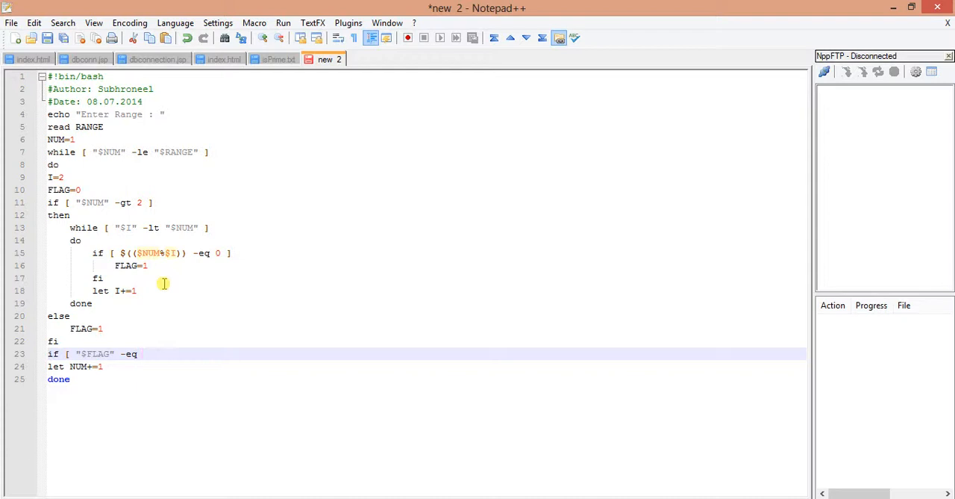
text(1 ])
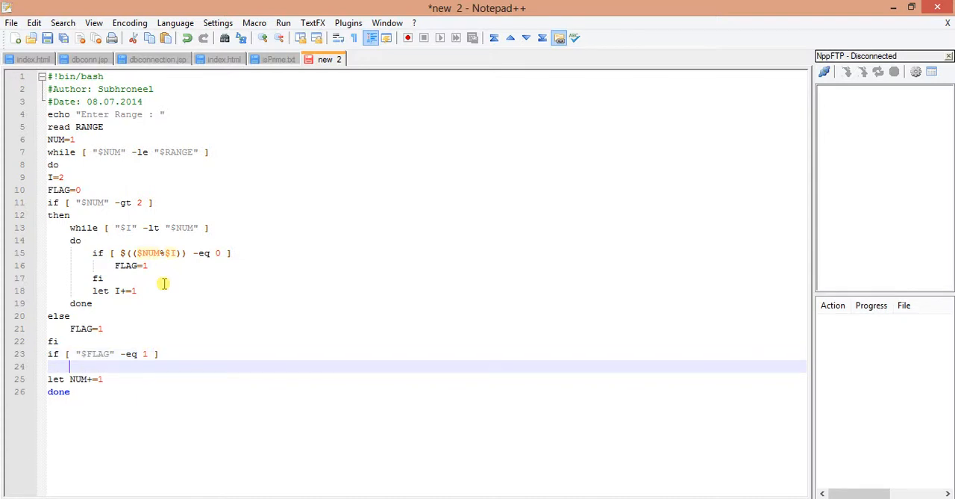
Step: Echo $NUM is not prime in the if branch and start the else branch
text(echo)
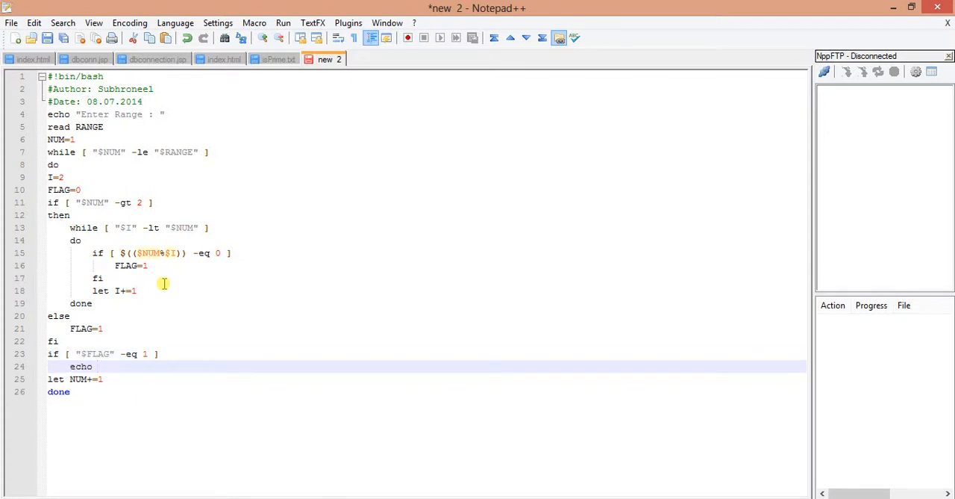
text($NUM i)
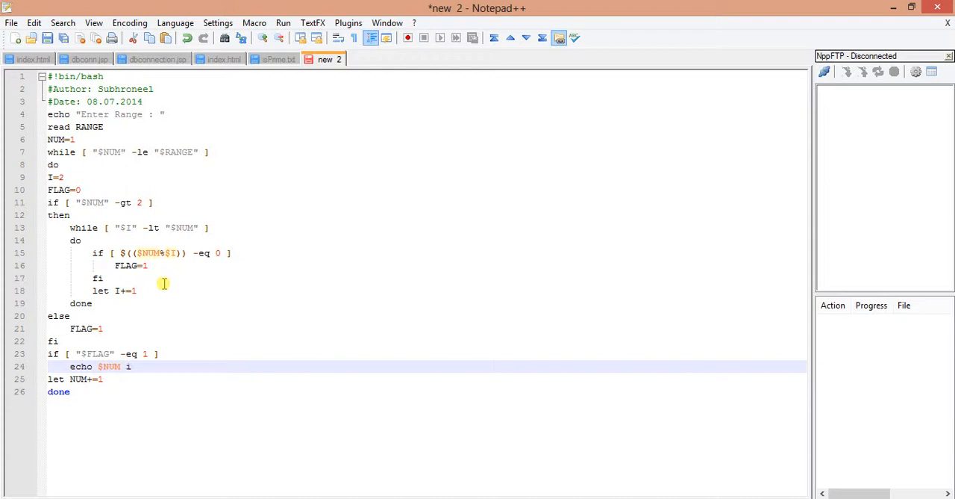
text(s)
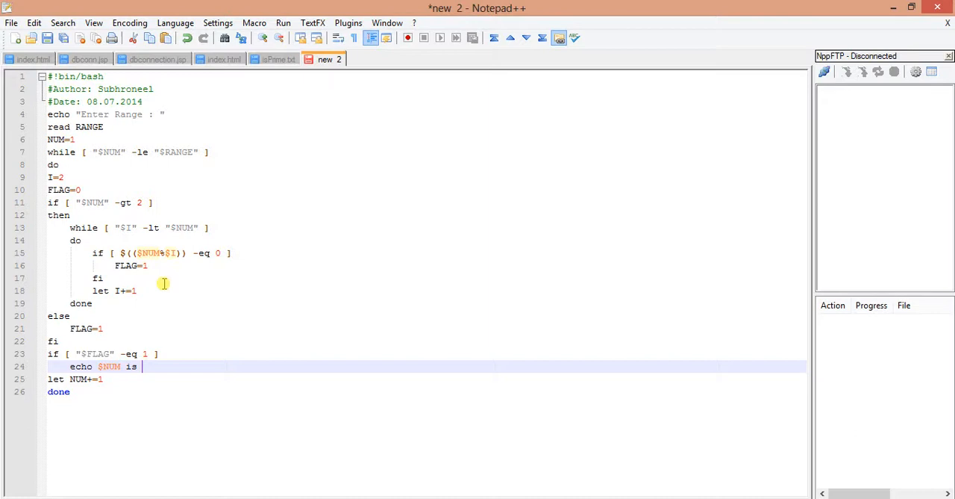
text(not prime)
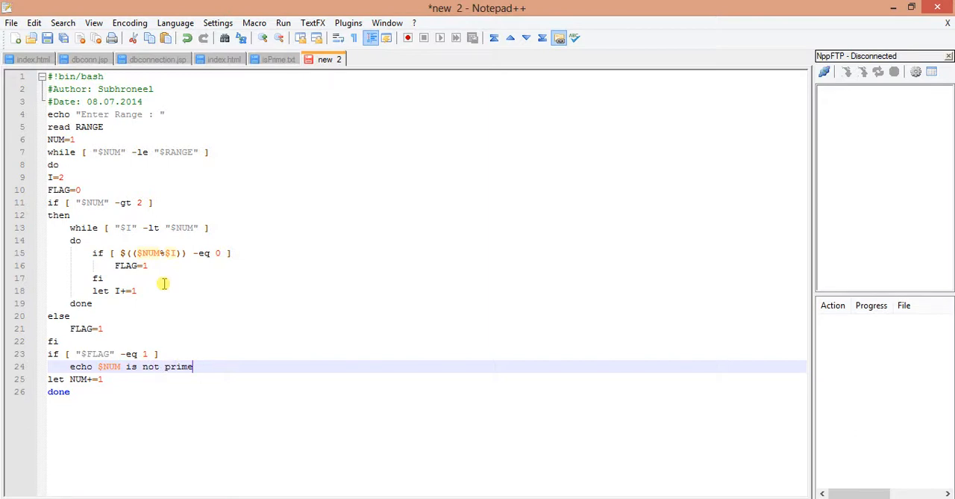
key(Enter)
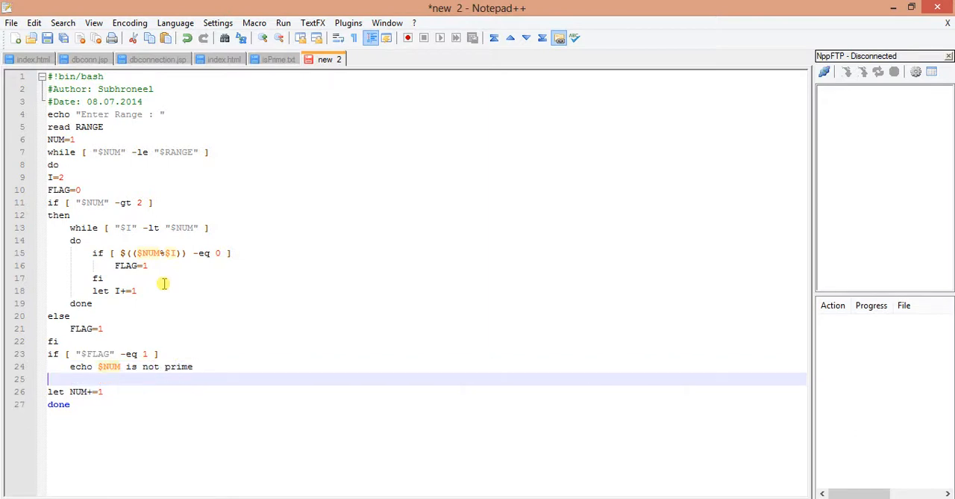
text(else)
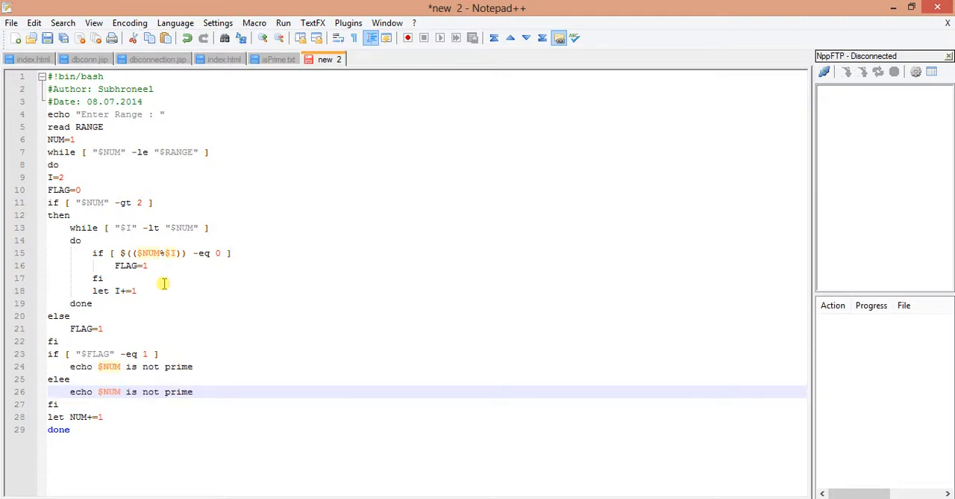
Step: In PuTTY, remove the old isPrime.sh and confirm with yes
double_click(151, 366)
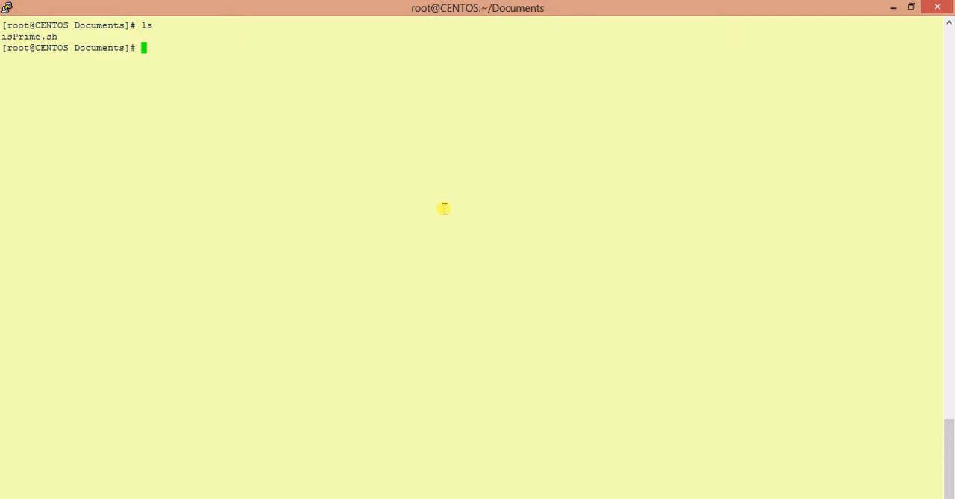
text(rm)
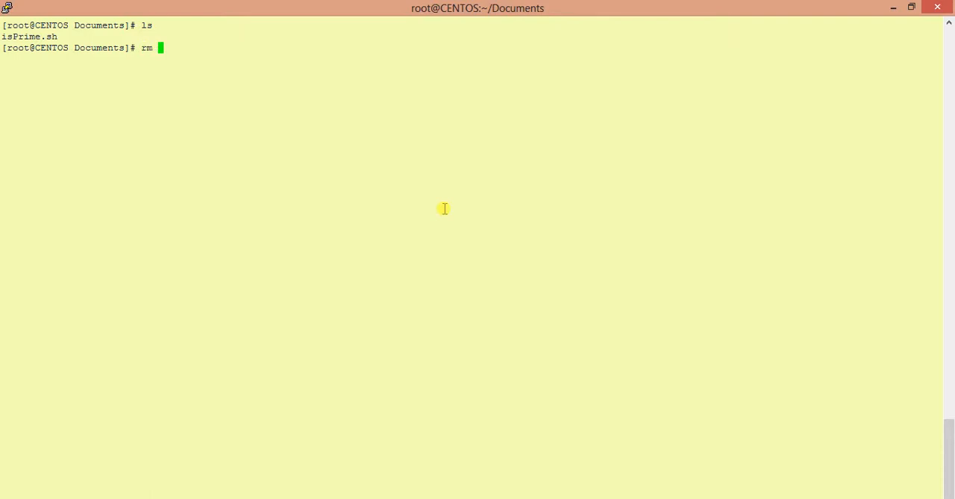
text(is)
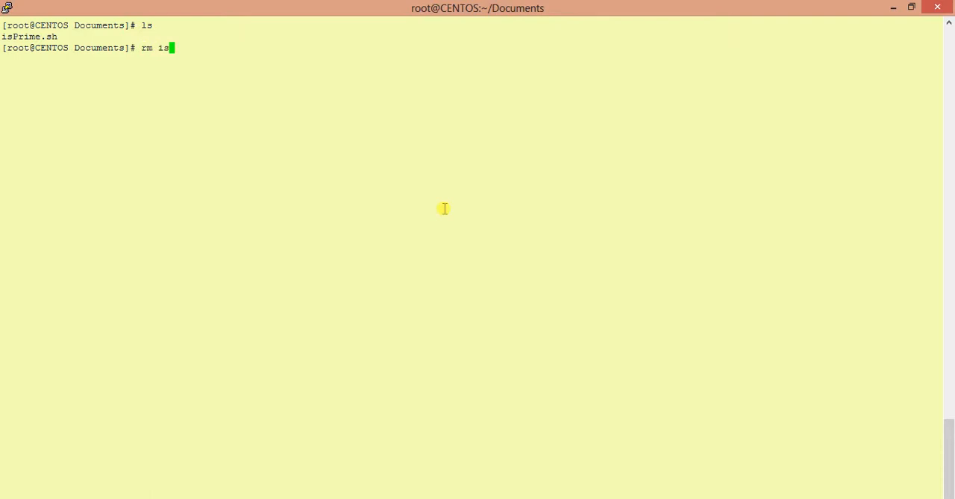
text(Prime.sh)
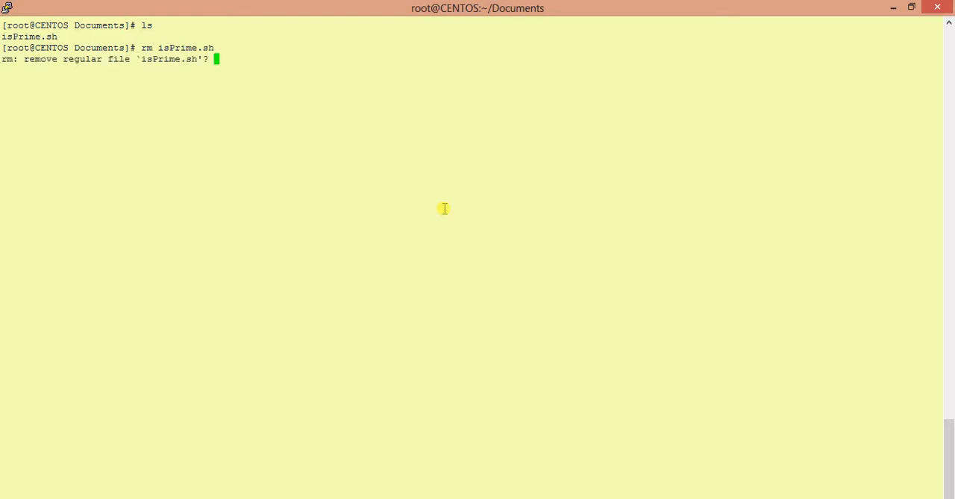
text(yes)
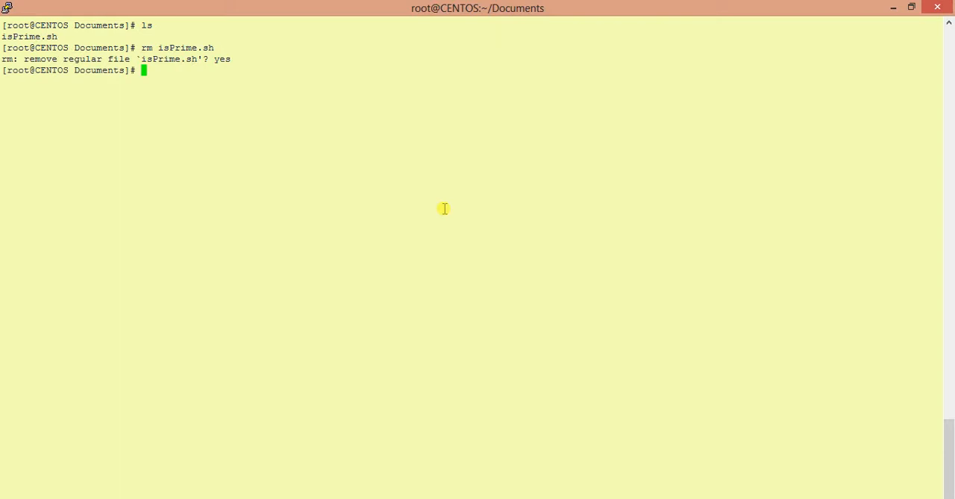
Step: Run vim isPrime.sh to write the fresh script
text(vim isP)
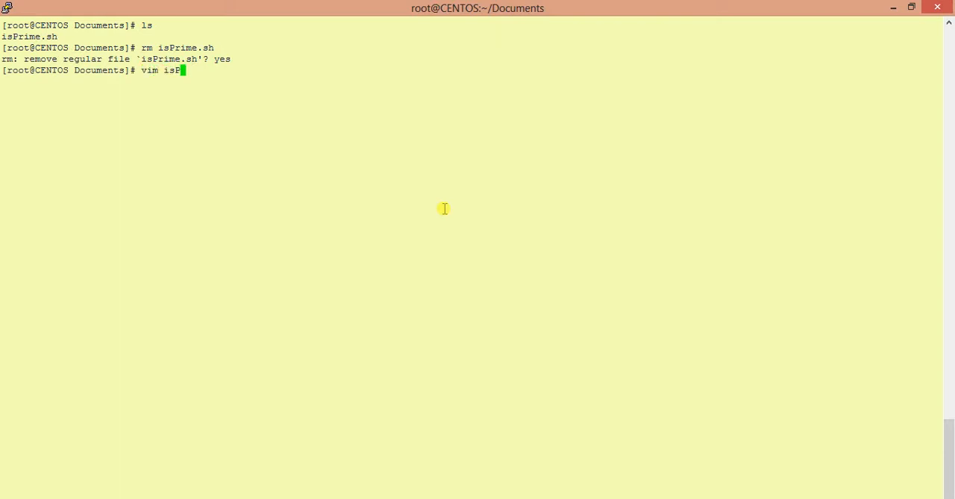
text(rime.sh)
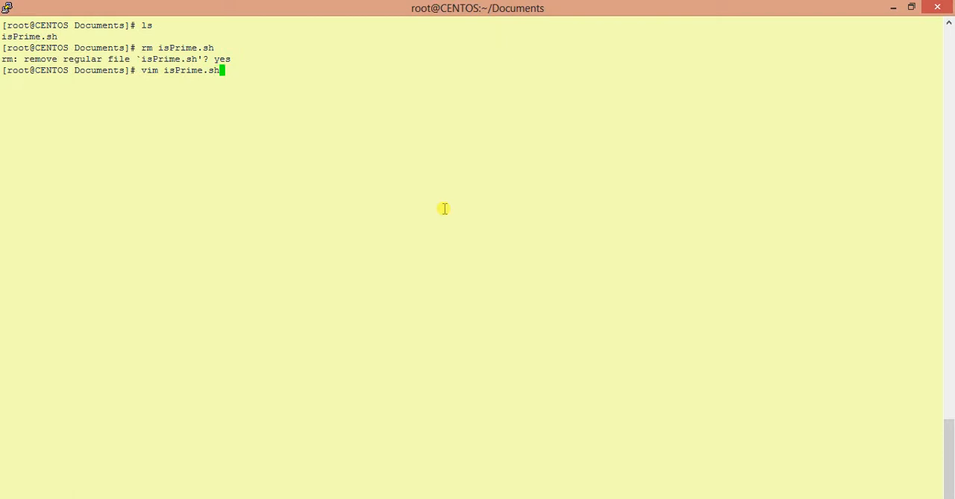
key(Return)
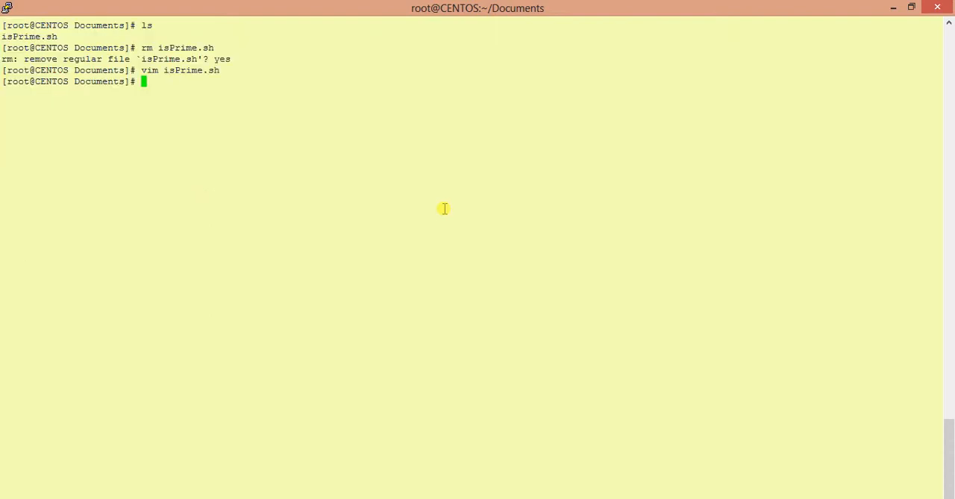
Step: Source isPrime.sh with range 21, hit the line 29 syntax error near fi, and reopen it in vim
text(isPrime.sh)
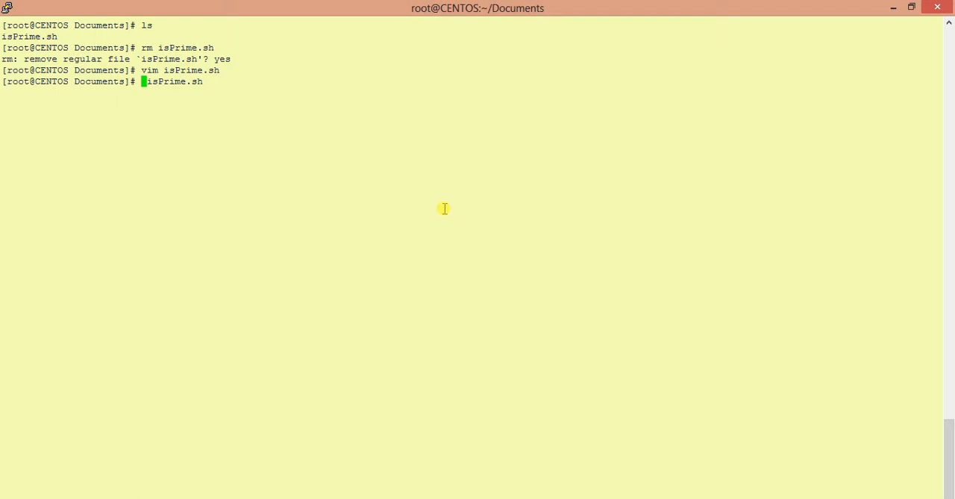
text(source)
text(21)
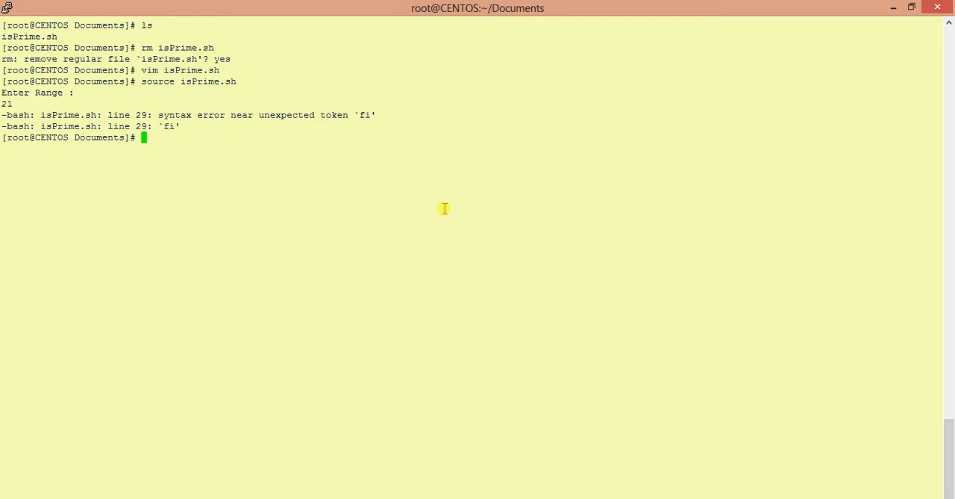
text(vim isPrime.sh)
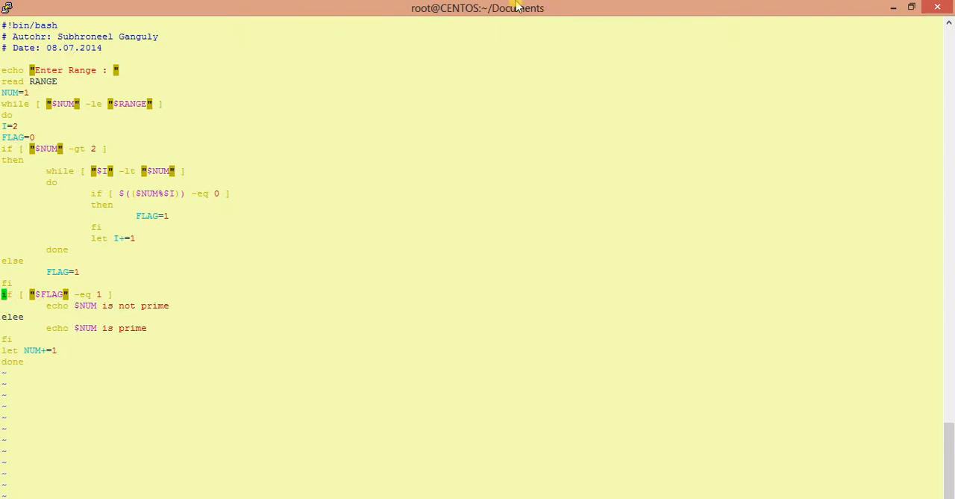
mouse_move(123, 286)
text(source isPrime.sh)
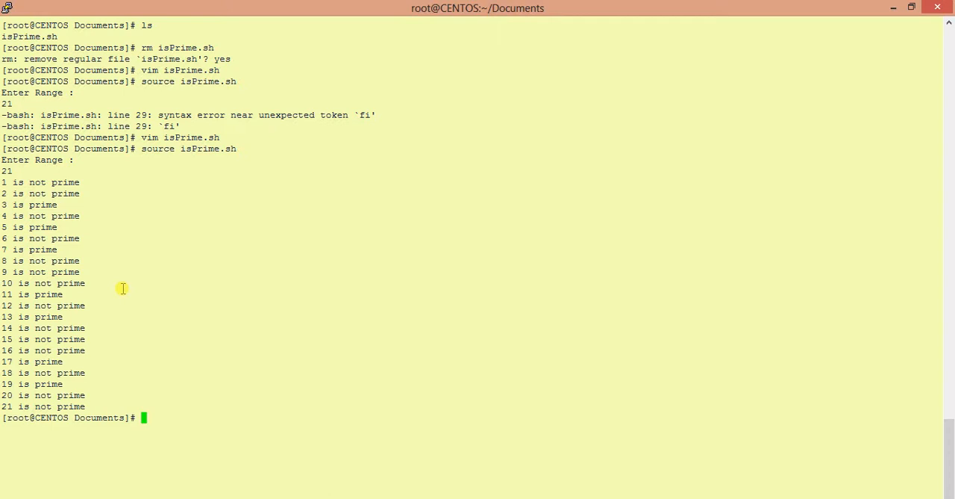
Step: Edit isPrime.sh in vim, rerun it into an else syntax error, and reopen it
text(vim isPrime.sh)
text(source isPrime.sh)
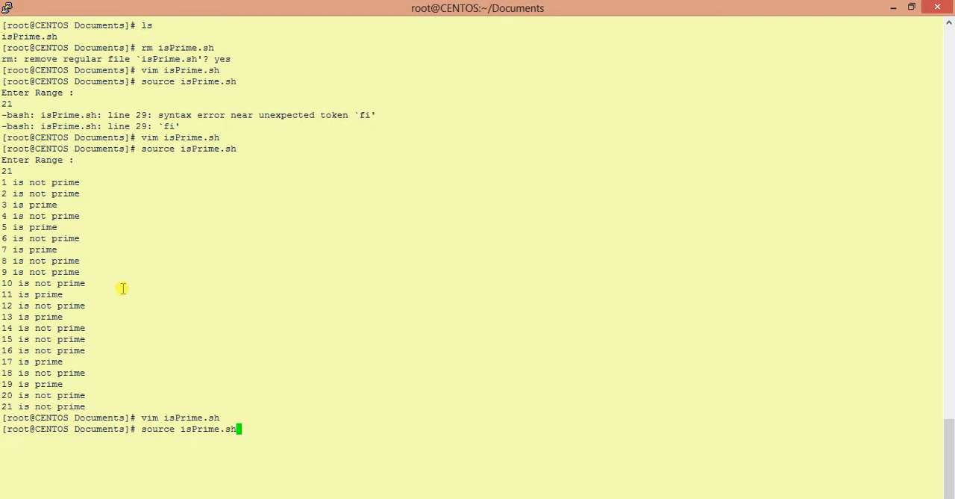
key(Return)
text(21)
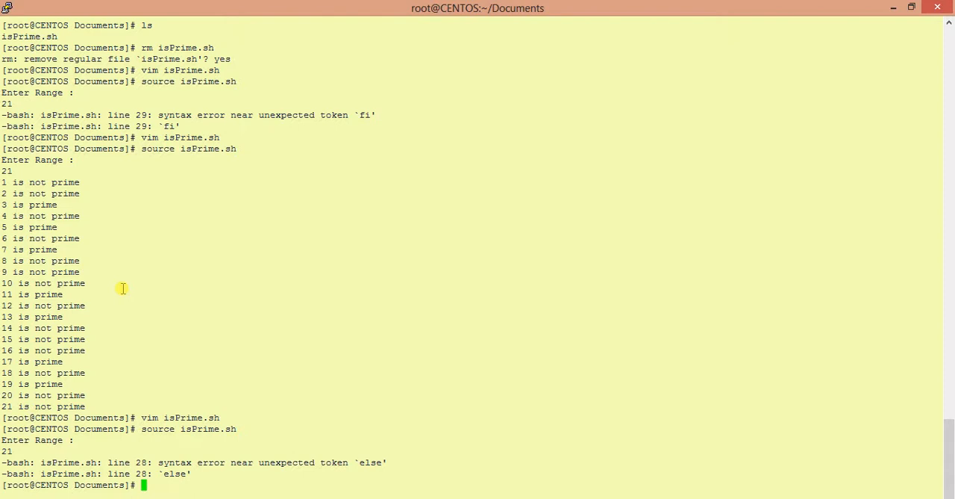
text(vim isPrime.sh)
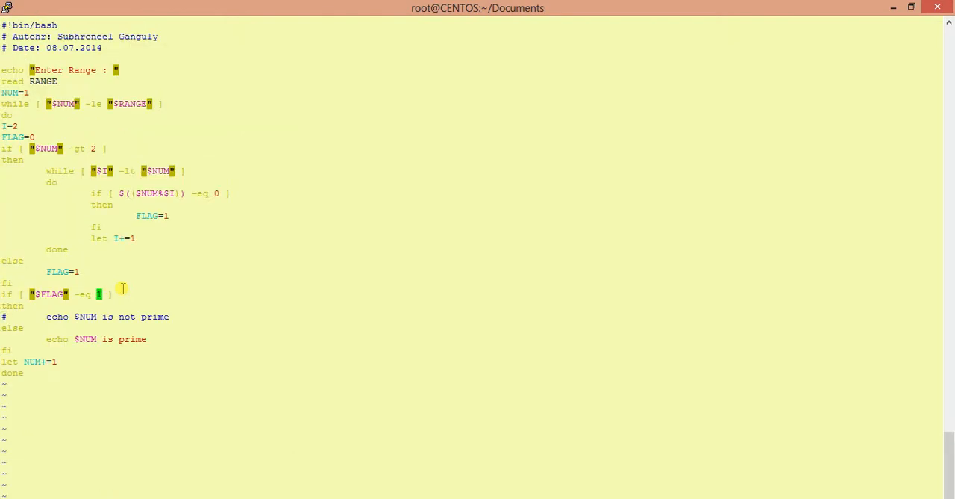
Step: Change the FLAG test to -eq 0 and comment out the else not-prime branch with #
text(0)
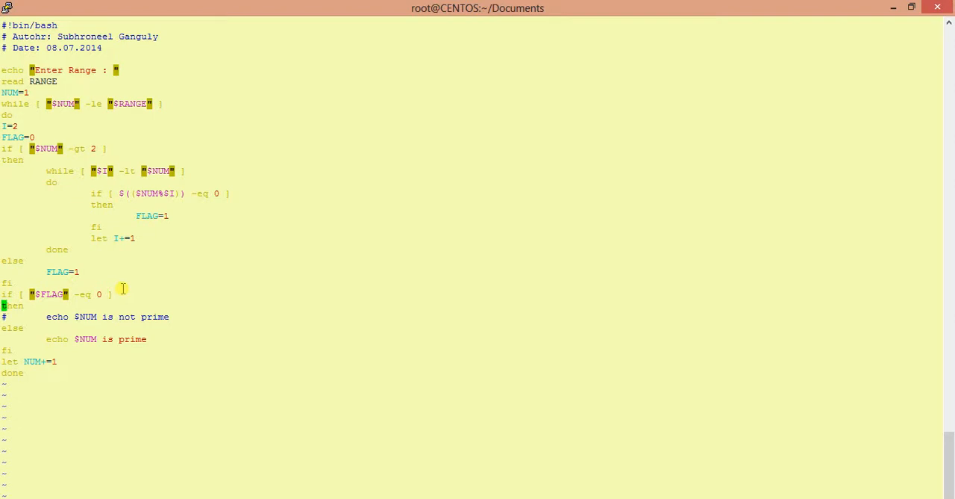
key(Down)
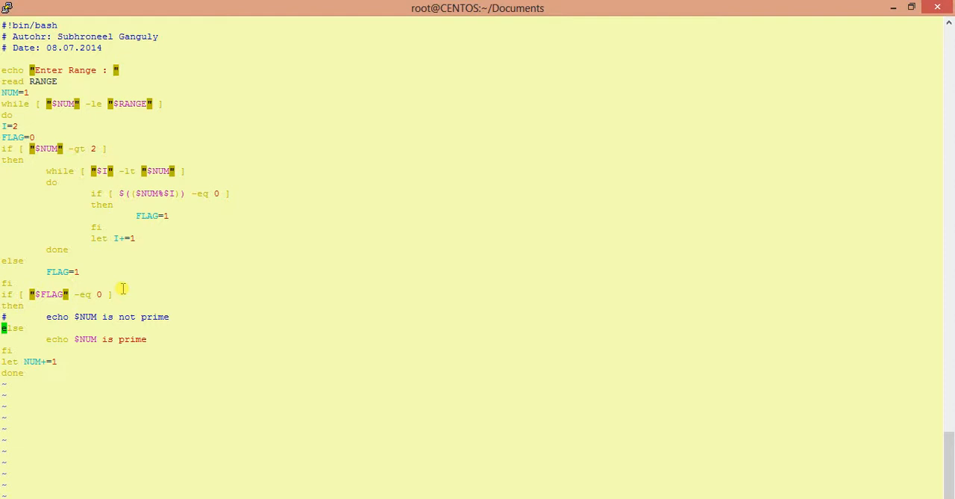
text(#)
text(source isPrime.sh)
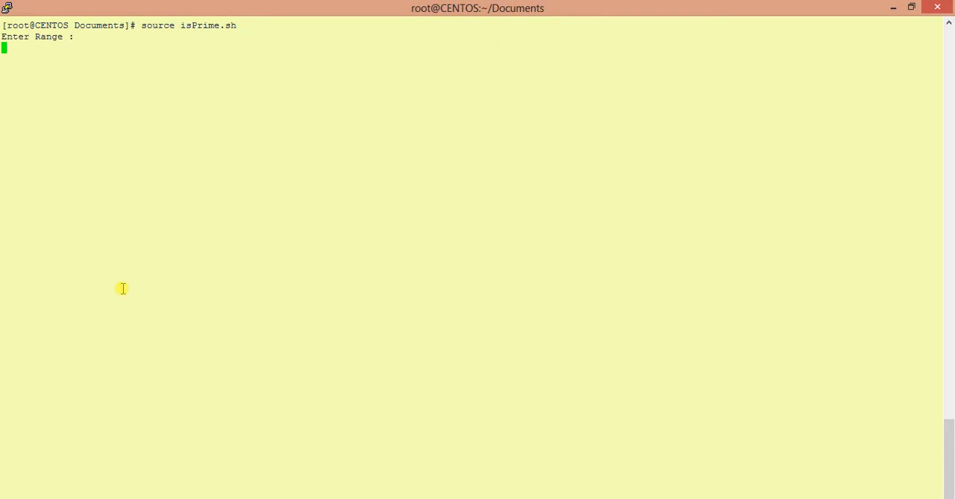
Step: Run the script for range 100 listing primes 3 to 97, then reopen it in vim
text(100)
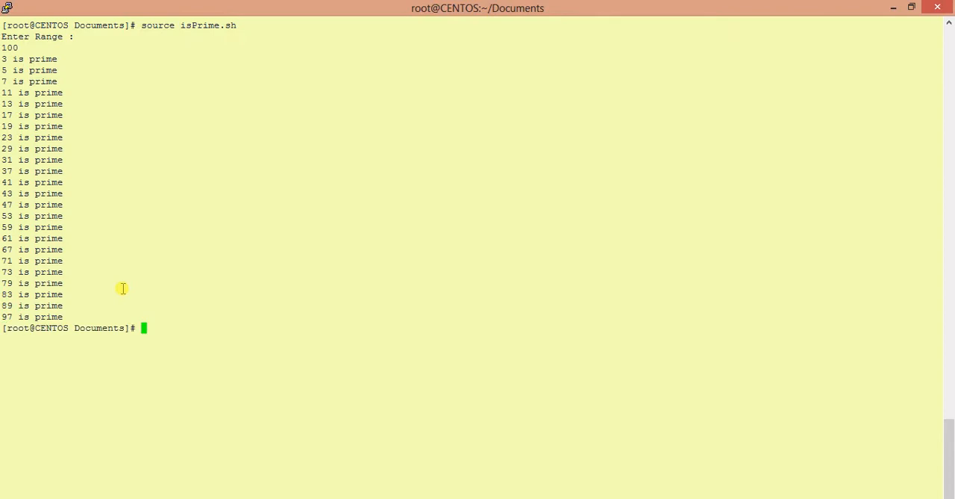
text(vim isPrime.sh)
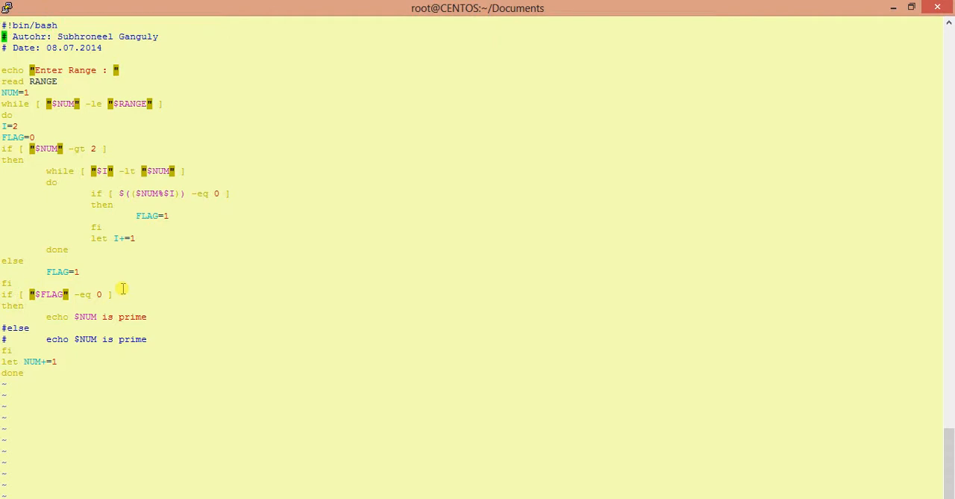
mouse_move(65, 418)
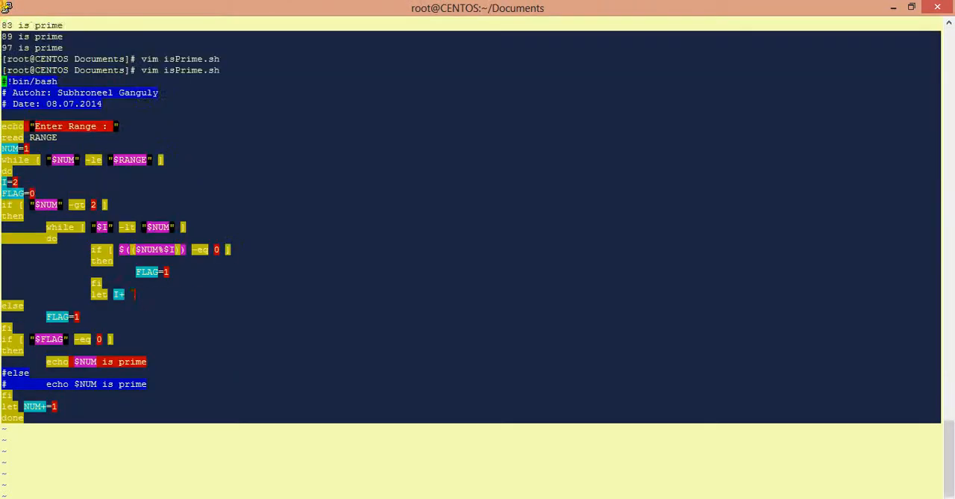
Step: Scroll the terminal to bring the full isPrime.sh code into view for copying
scroll(down, 3)
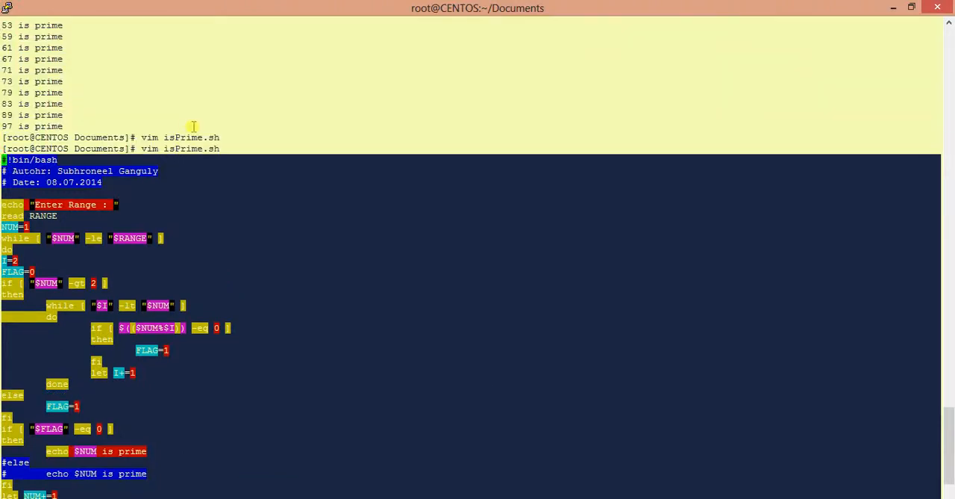
mouse_move(325, 251)
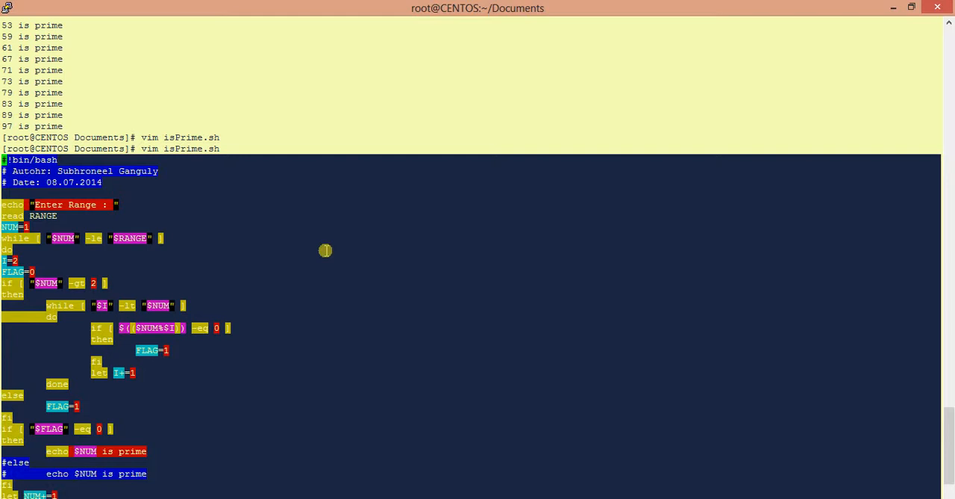
mouse_move(404, 458)
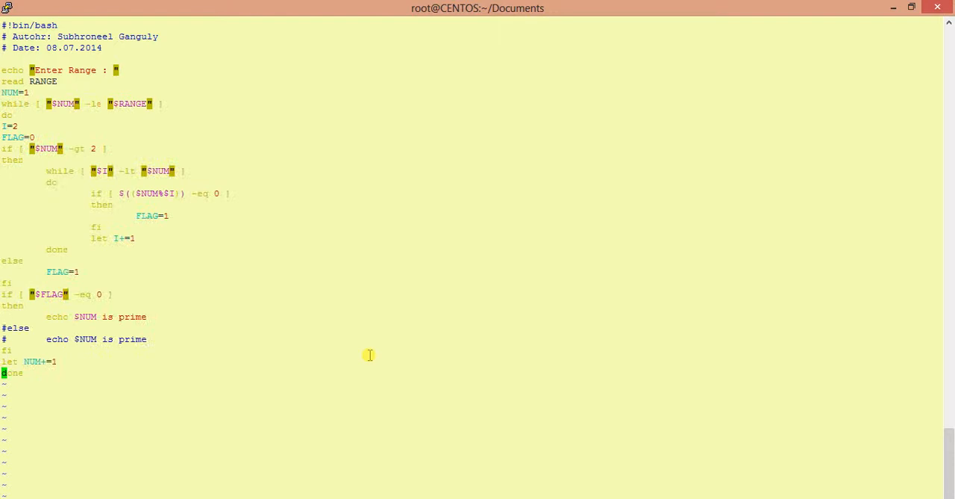
mouse_move(60, 431)
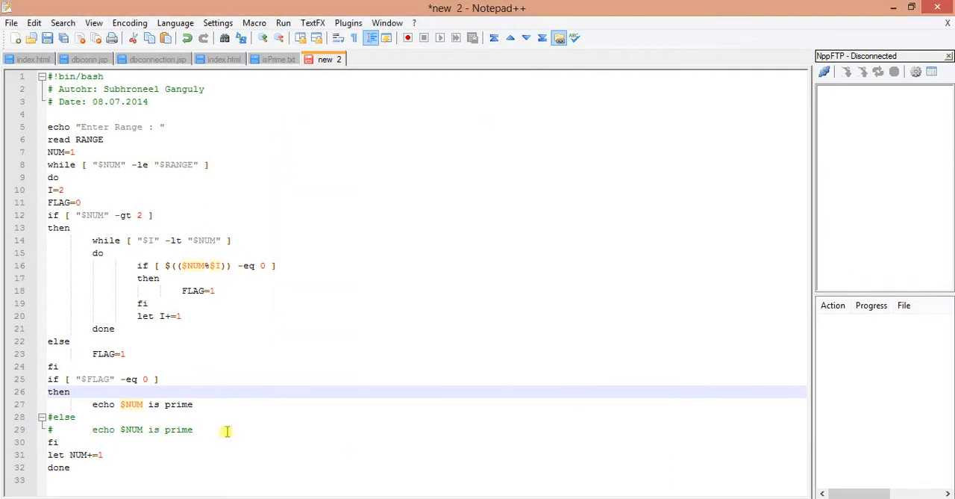
Step: Restore FLAG -eq 1 echoing 'not prime' with an else echoing prime, then select all
click(142, 379)
text(1)
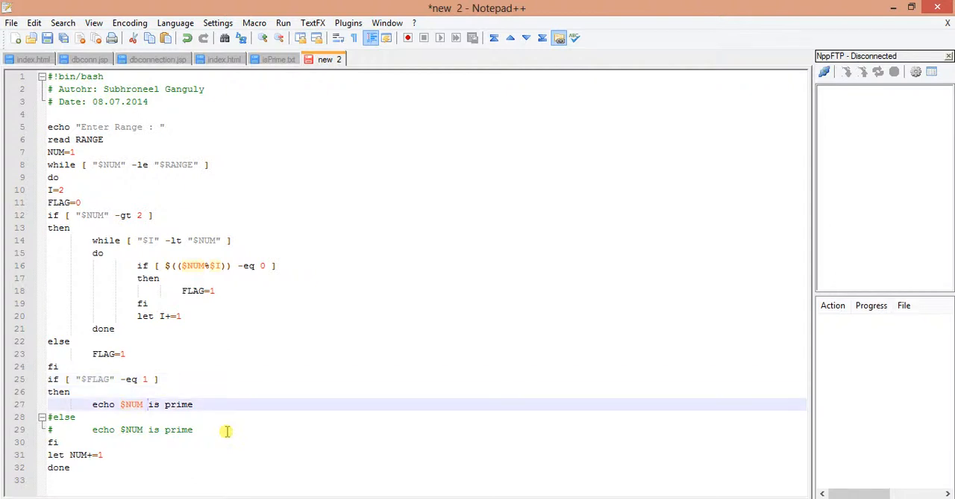
text(not)
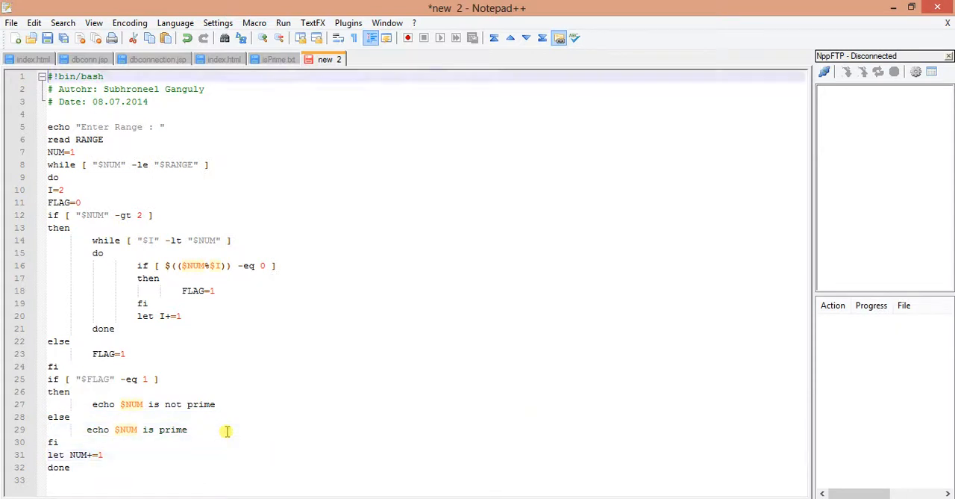
key(ctrl+a)
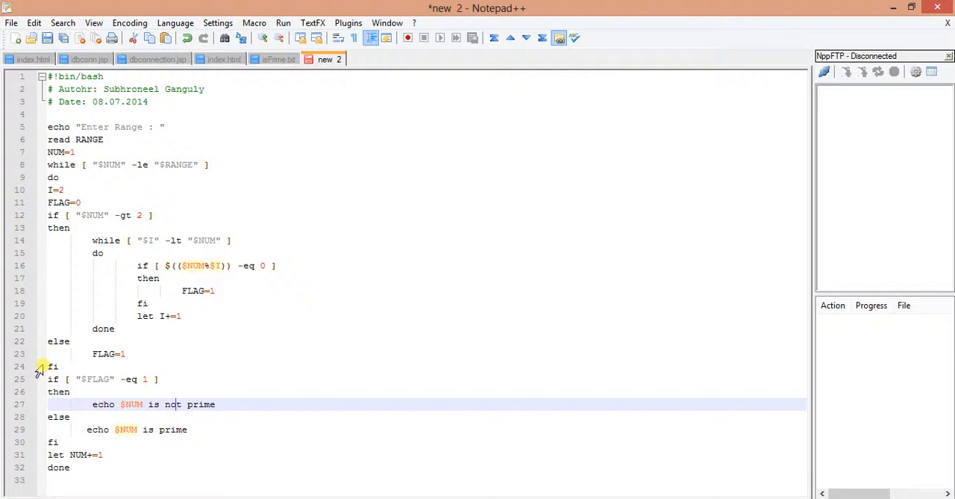
mouse_move(292, 373)
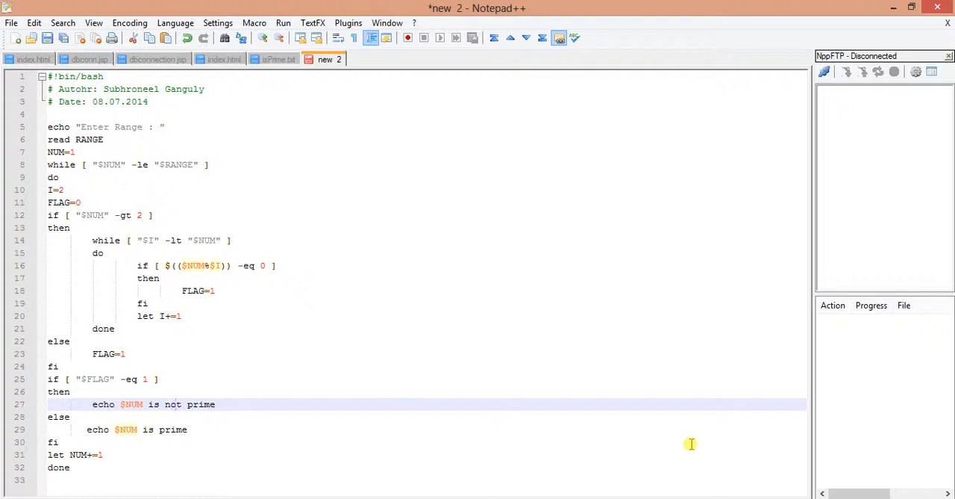
mouse_move(361, 471)
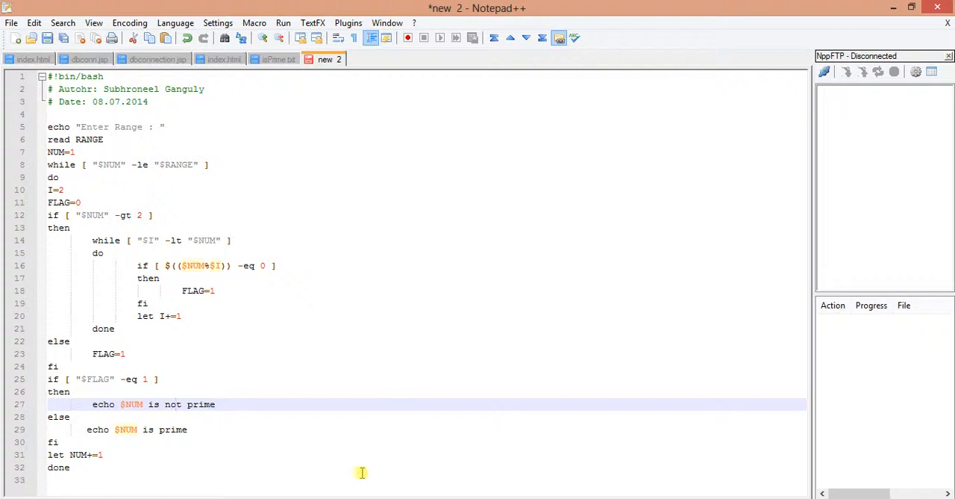